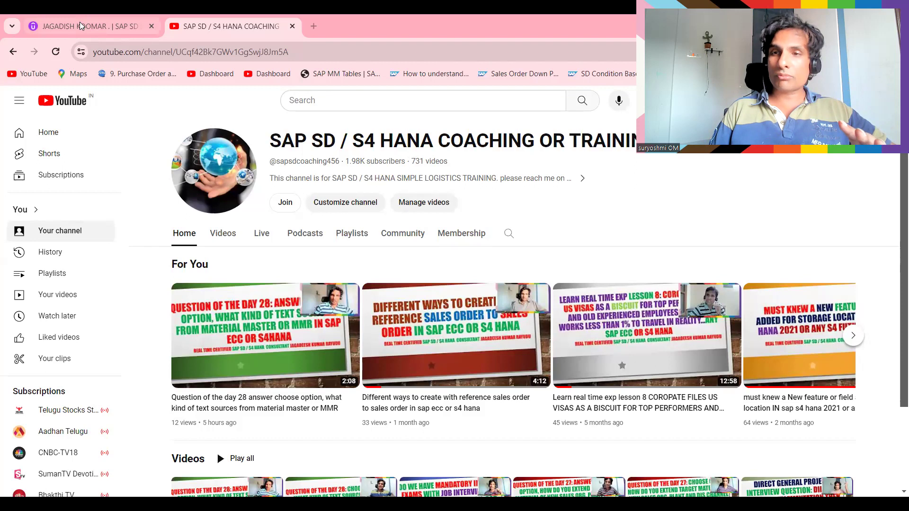
Switch to the instructor's Udemy profile and scroll through the My courses section of 22 SAP courses
{"action": "left_click", "coordinate": [88, 26]}
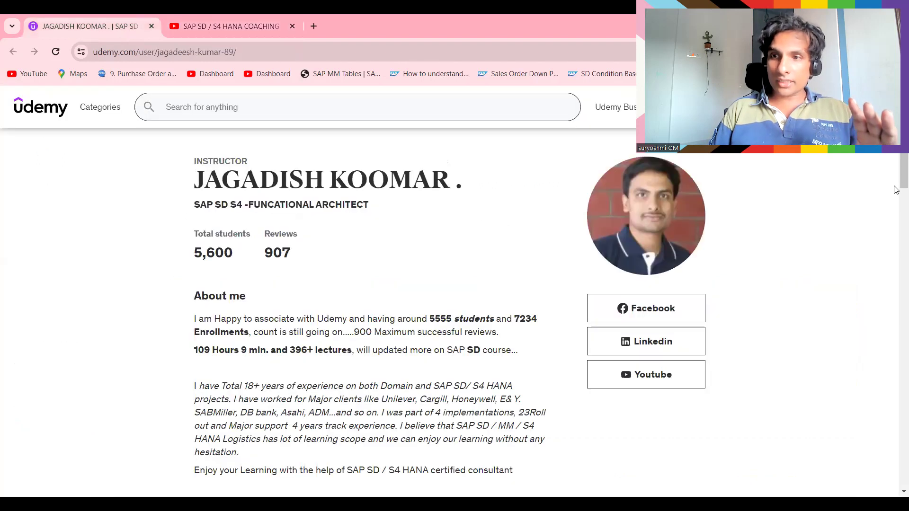
{"action": "scroll", "scroll_direction": "down", "scroll_amount": 3}
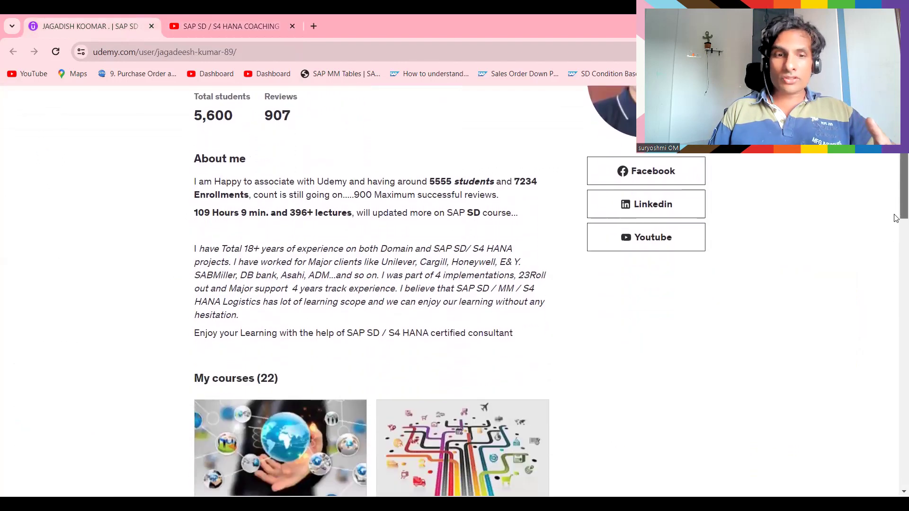
{"action": "scroll", "scroll_direction": "down", "scroll_amount": 3}
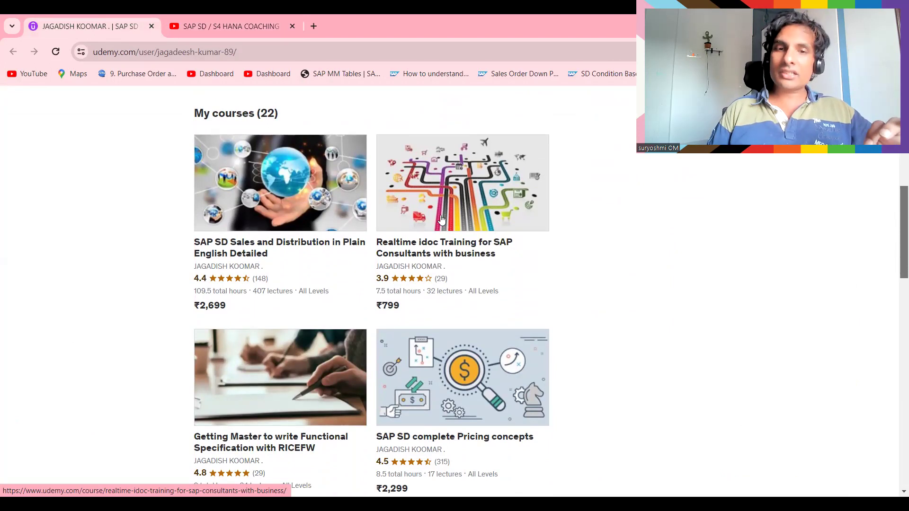
{"action": "mouse_move", "coordinate": [486, 188]}
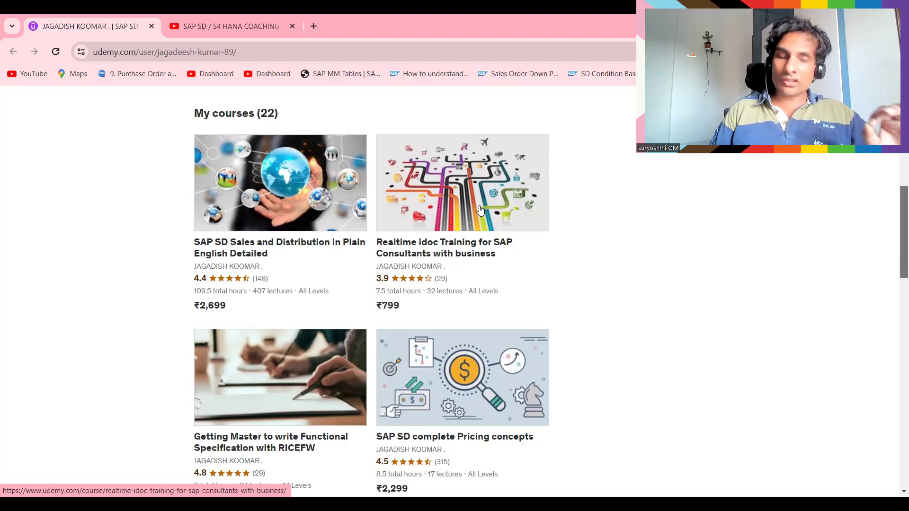
{"action": "mouse_move", "coordinate": [569, 205]}
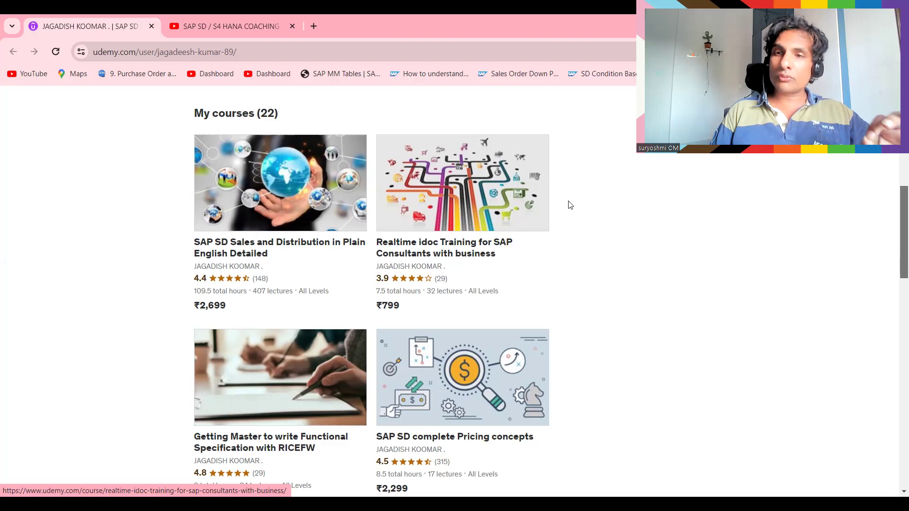
{"action": "mouse_move", "coordinate": [534, 145]}
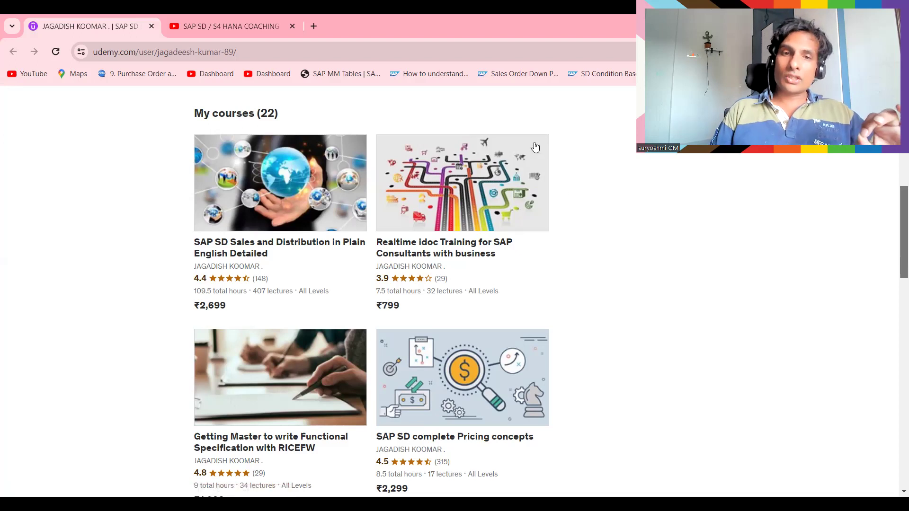
{"action": "mouse_move", "coordinate": [192, 387]}
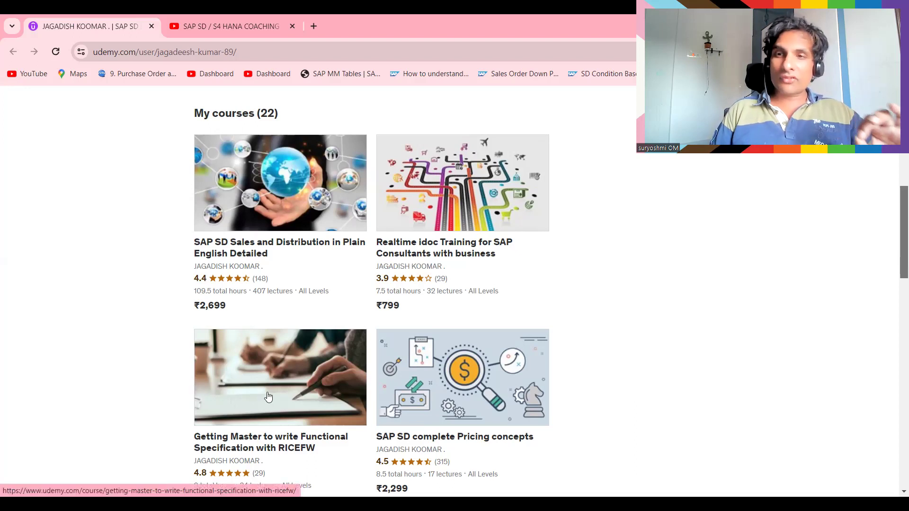
{"action": "mouse_move", "coordinate": [311, 358]}
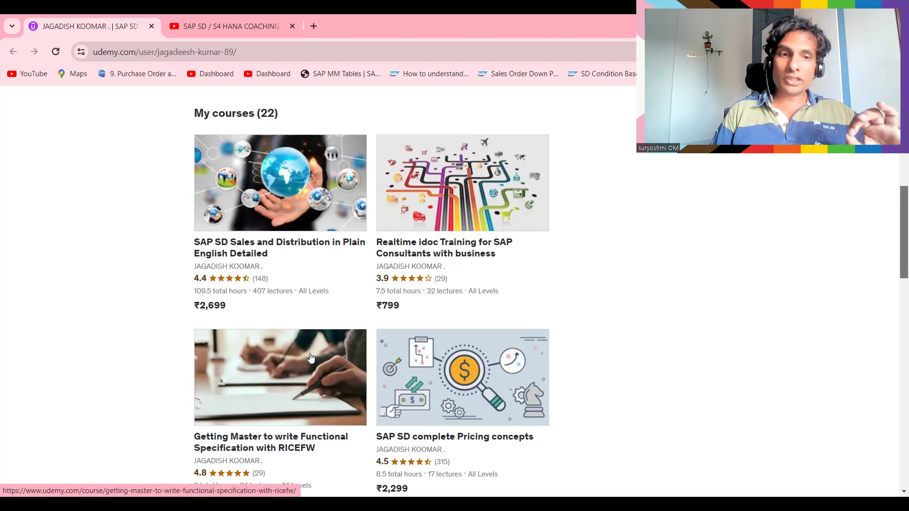
{"action": "mouse_move", "coordinate": [432, 244]}
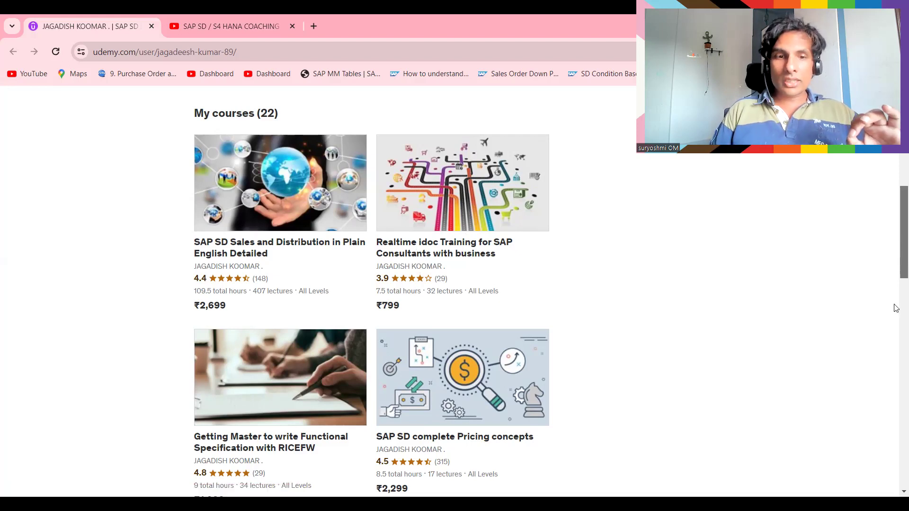
{"action": "scroll", "scroll_direction": "down", "scroll_amount": 3}
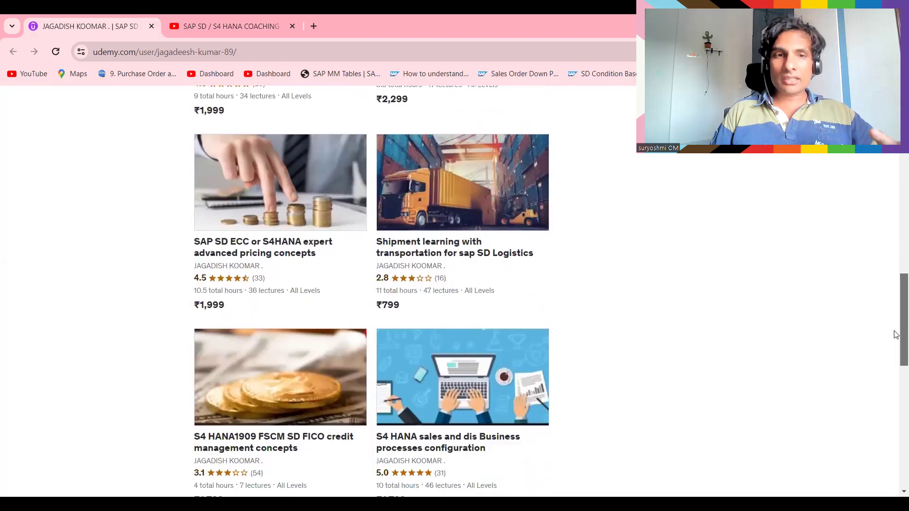
{"action": "scroll", "scroll_direction": "up", "scroll_amount": 3}
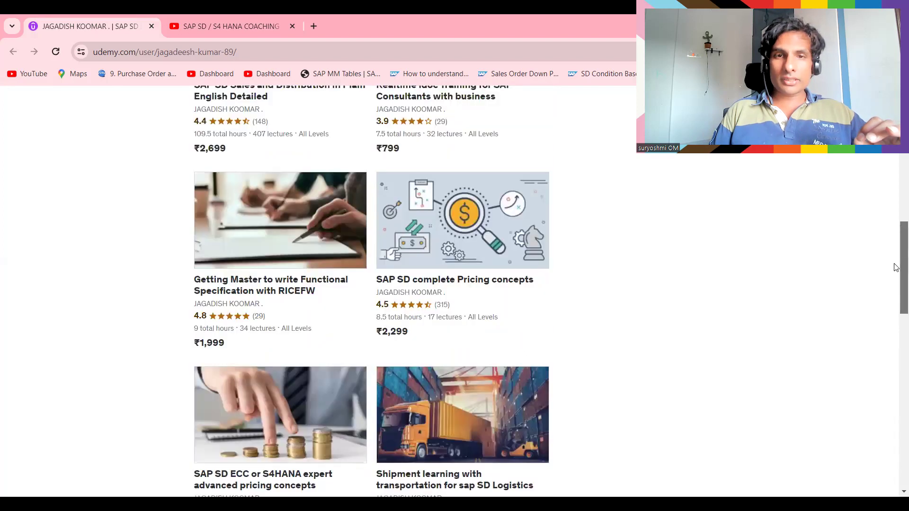
{"action": "scroll", "scroll_direction": "up", "scroll_amount": 3}
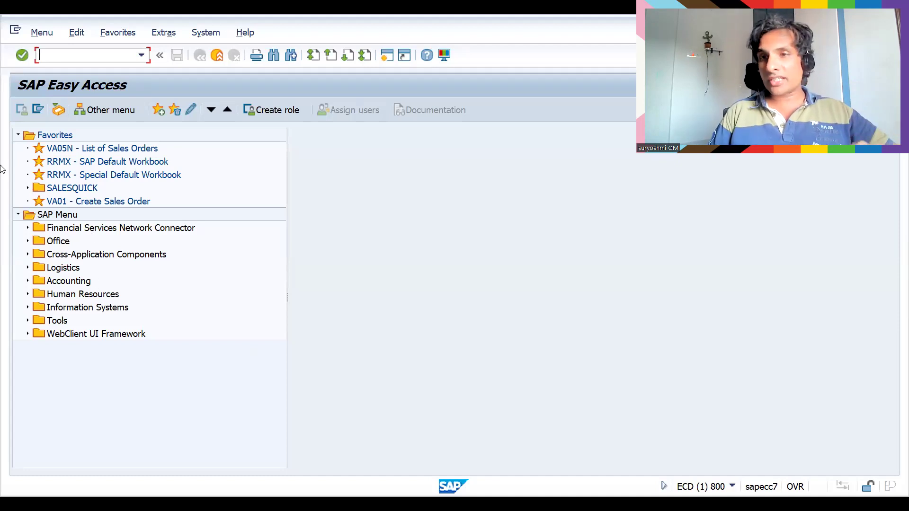
Run SE16N on table KNVV filtered by sales organization ZH01, listing three customers
{"action": "type", "text": "/nse16n"}
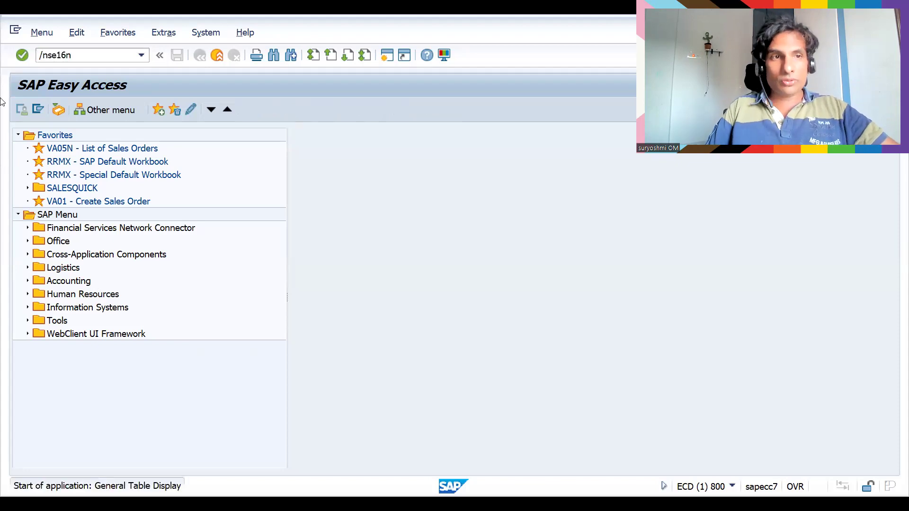
{"action": "type", "text": "k"}
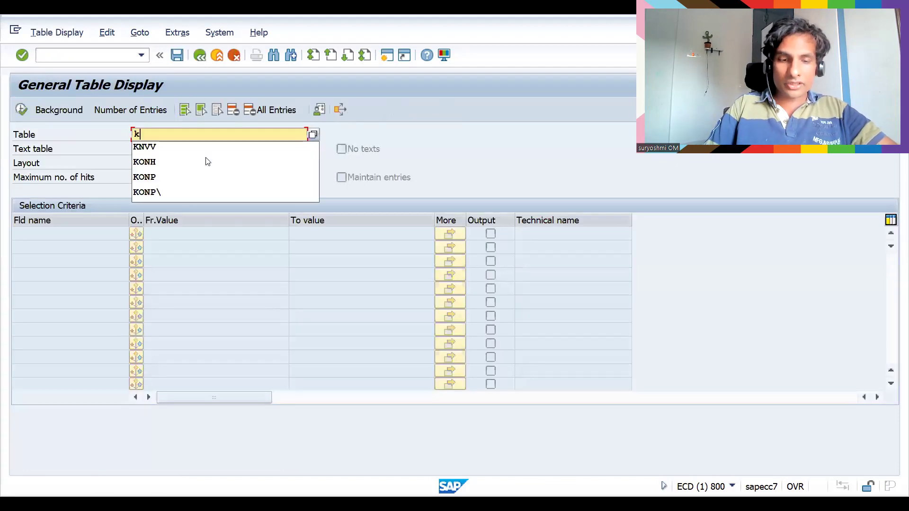
{"action": "type", "text": "n"}
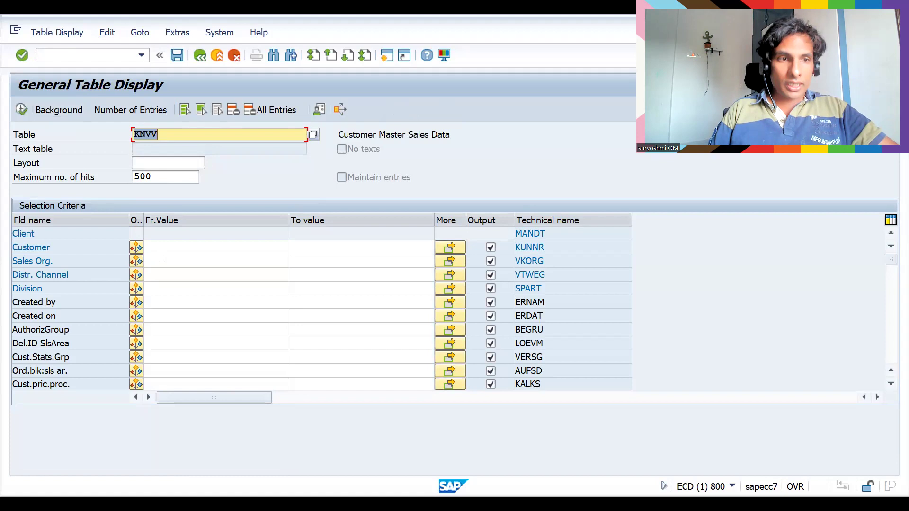
{"action": "left_click", "coordinate": [215, 261]}
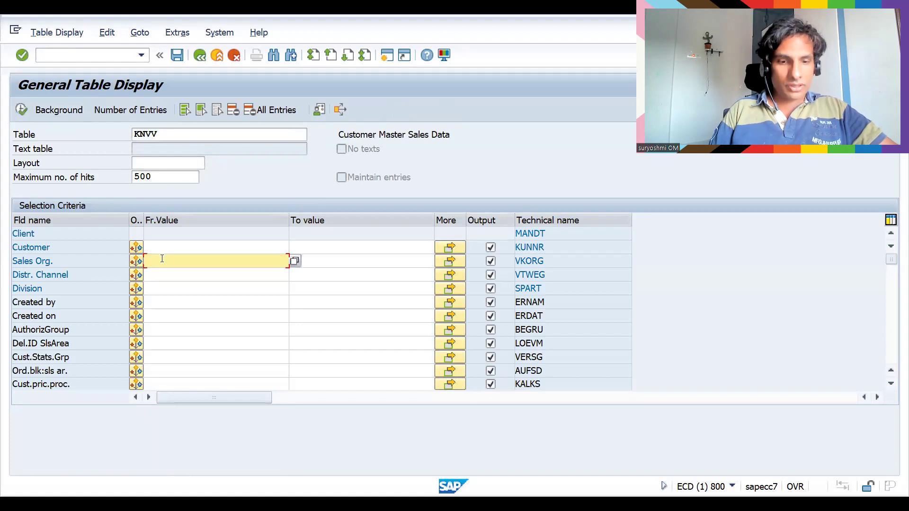
{"action": "type", "text": "zh"}
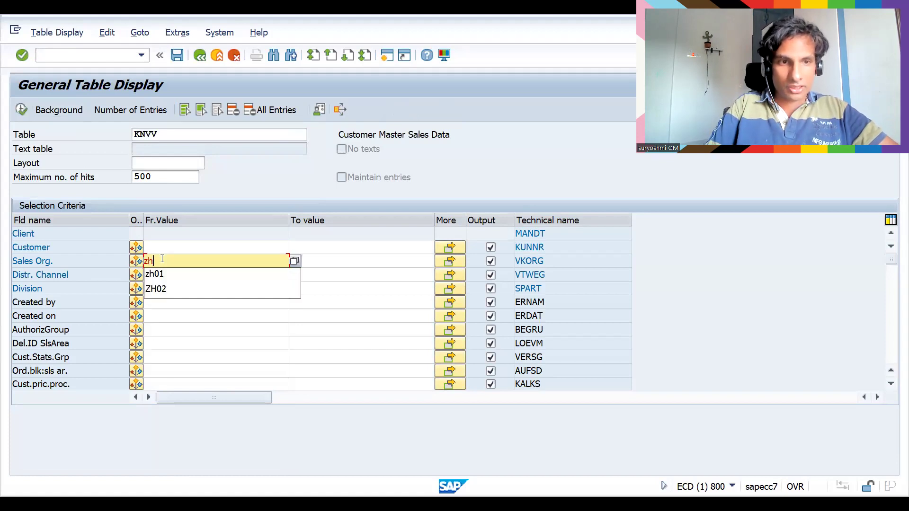
{"action": "left_click", "coordinate": [154, 274]}
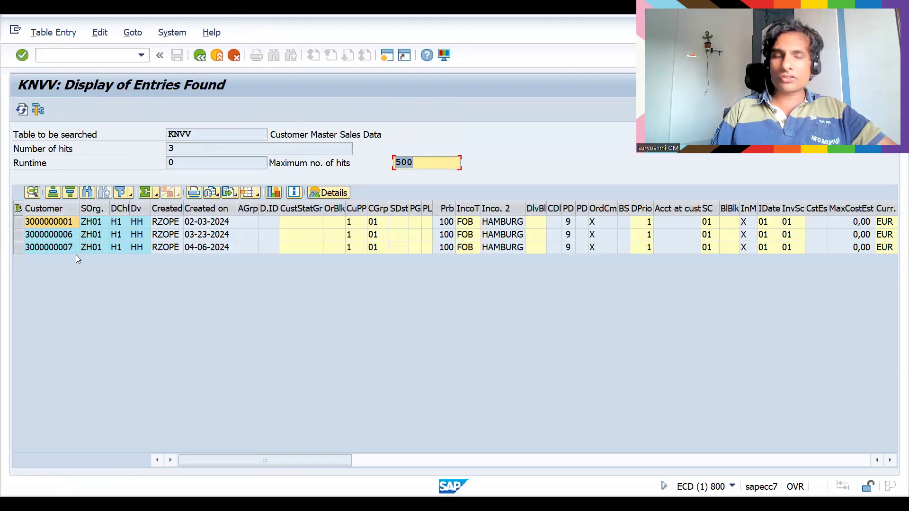
{"action": "left_click", "coordinate": [49, 247]}
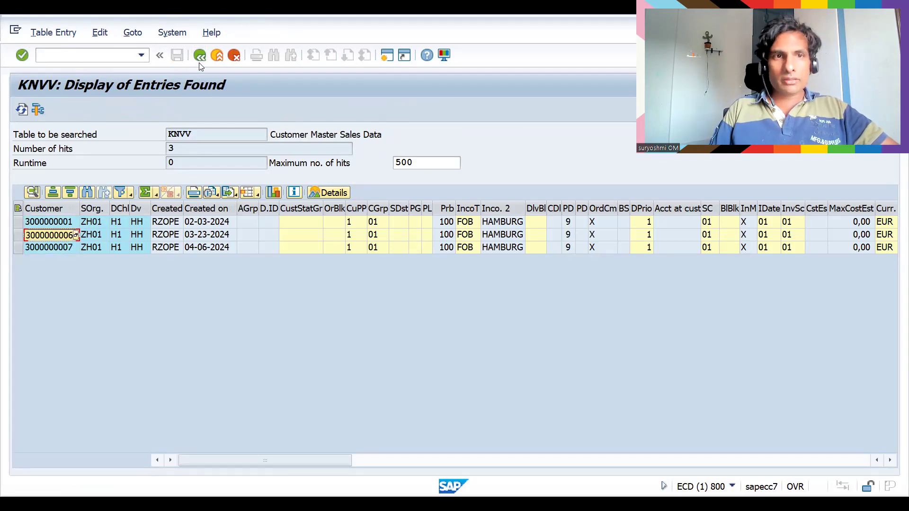
{"action": "left_click", "coordinate": [199, 55]}
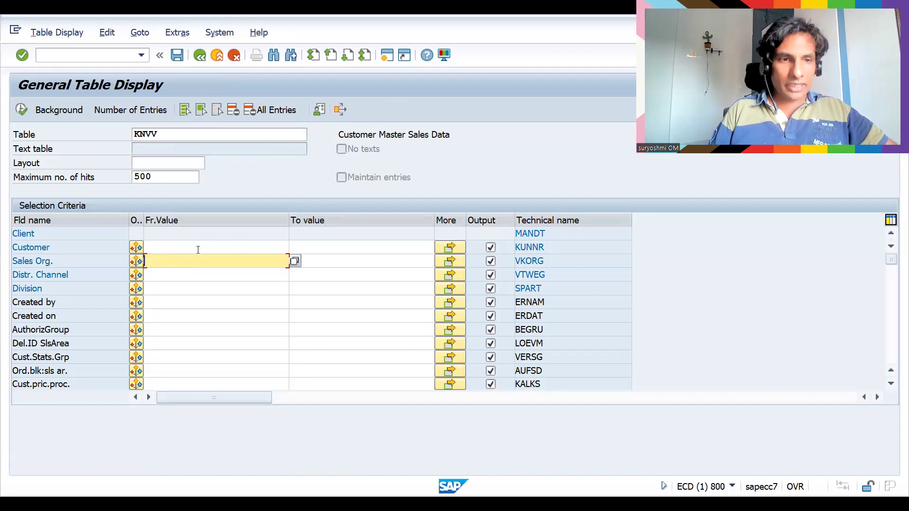
{"action": "type", "text": "ZH01"}
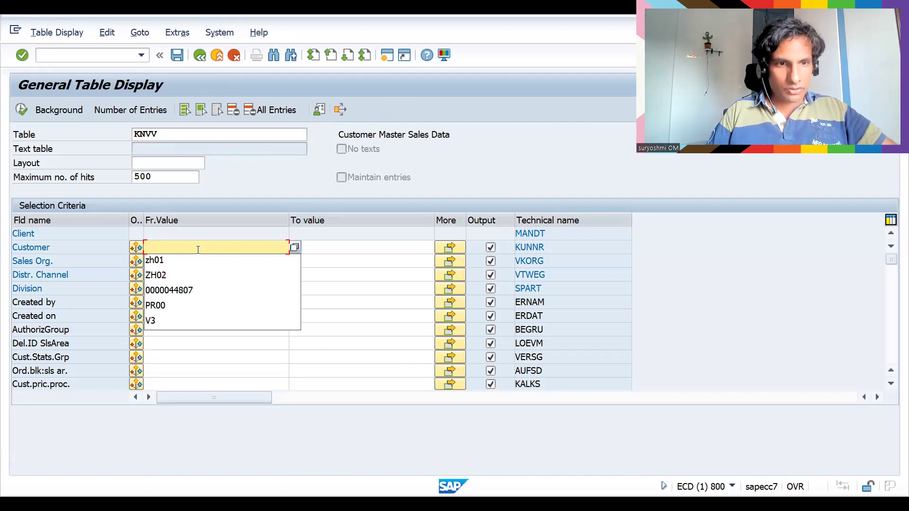
{"action": "type", "text": "ZH"}
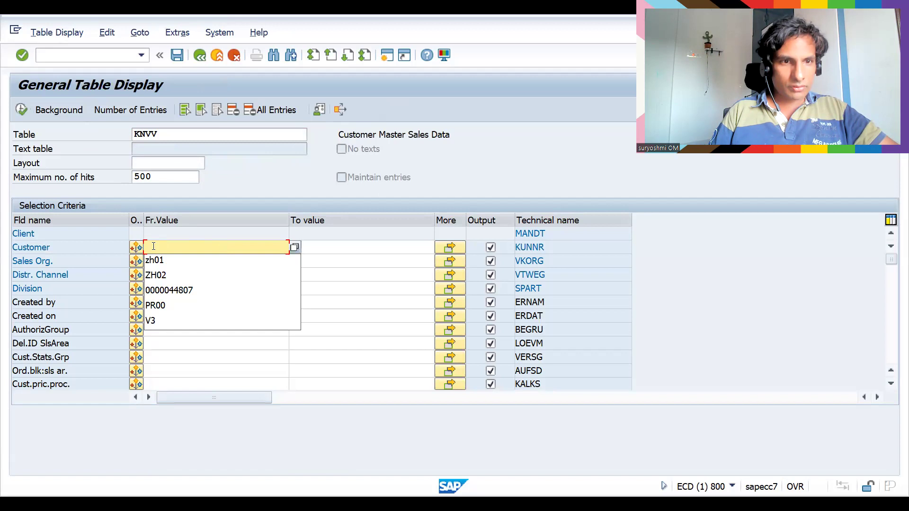
{"action": "left_click", "coordinate": [155, 260]}
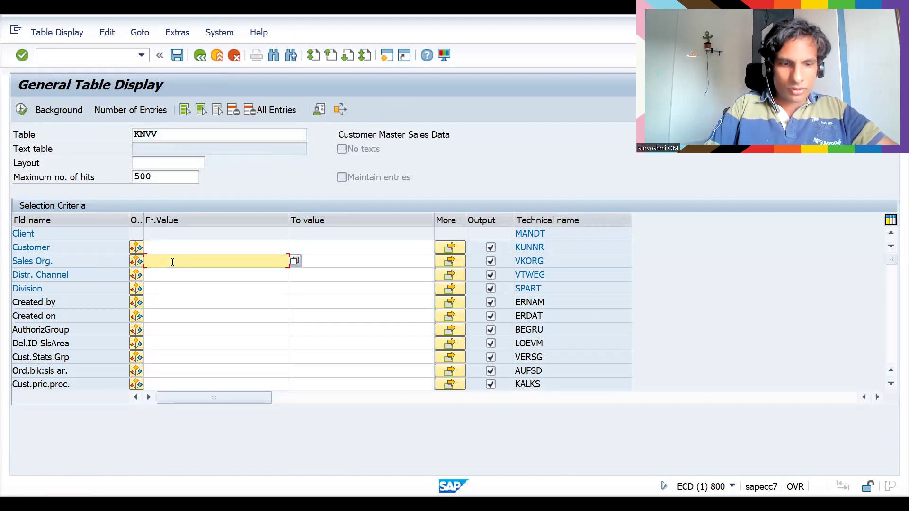
{"action": "type", "text": "ZH01"}
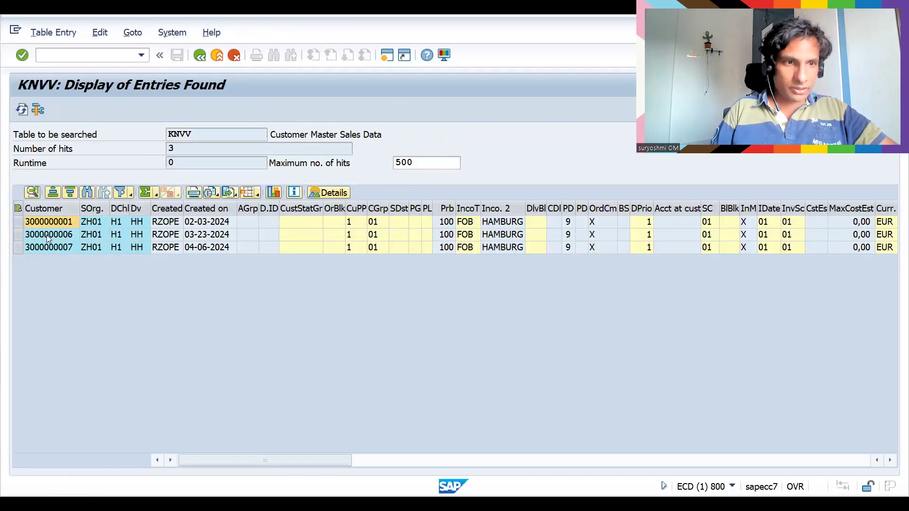
{"action": "left_click", "coordinate": [49, 235]}
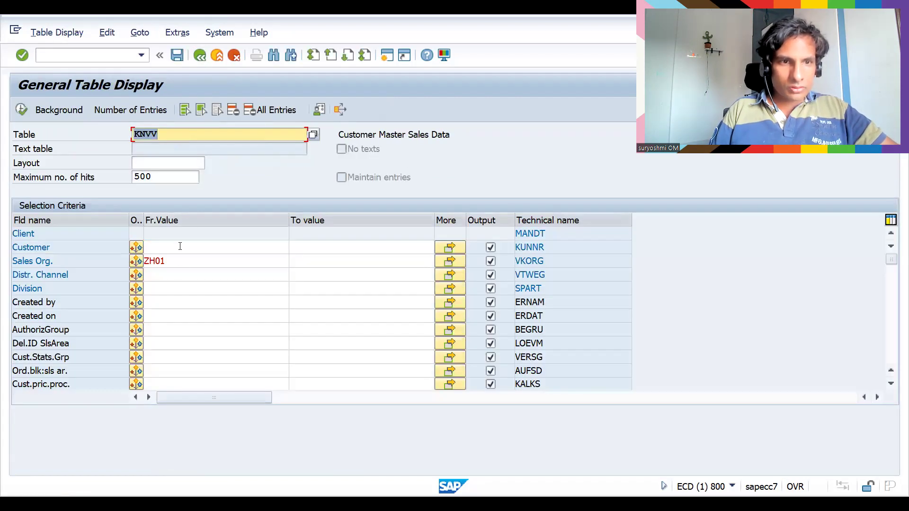
{"action": "type", "text": "3000000006"}
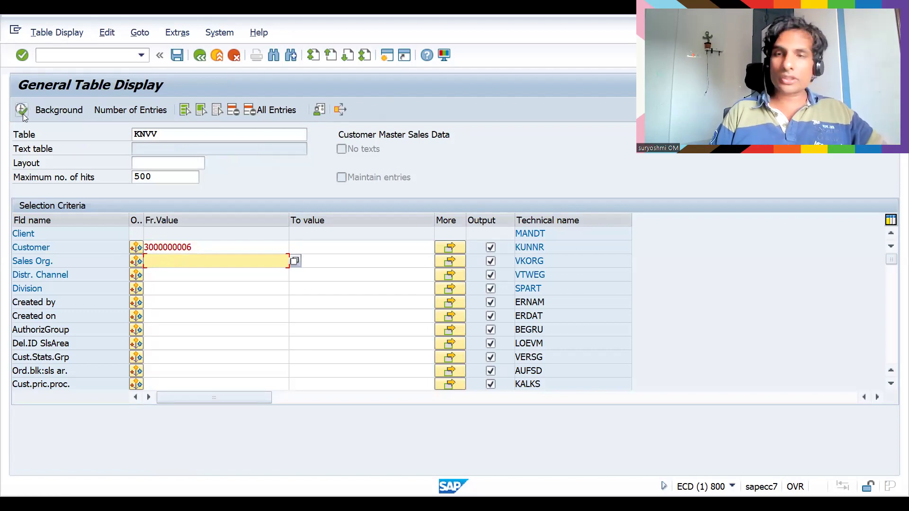
{"action": "mouse_move", "coordinate": [21, 110]}
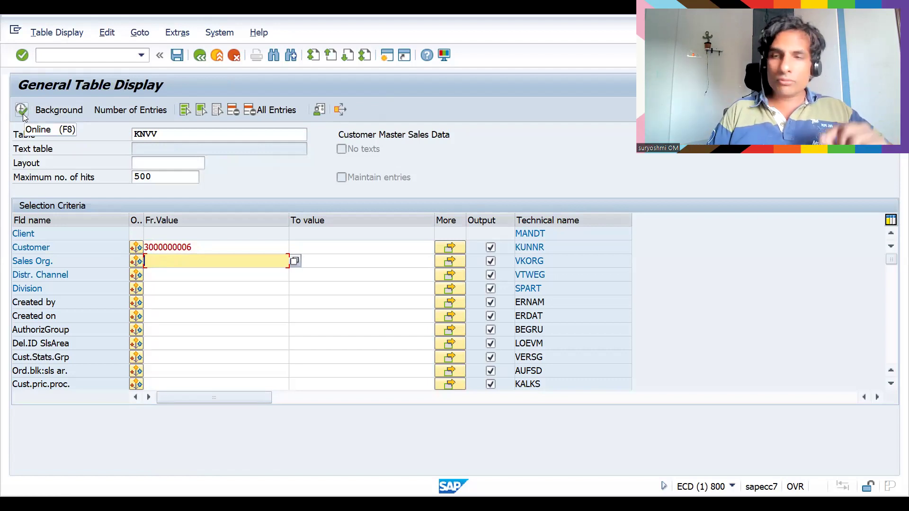
{"action": "left_click", "coordinate": [22, 110]}
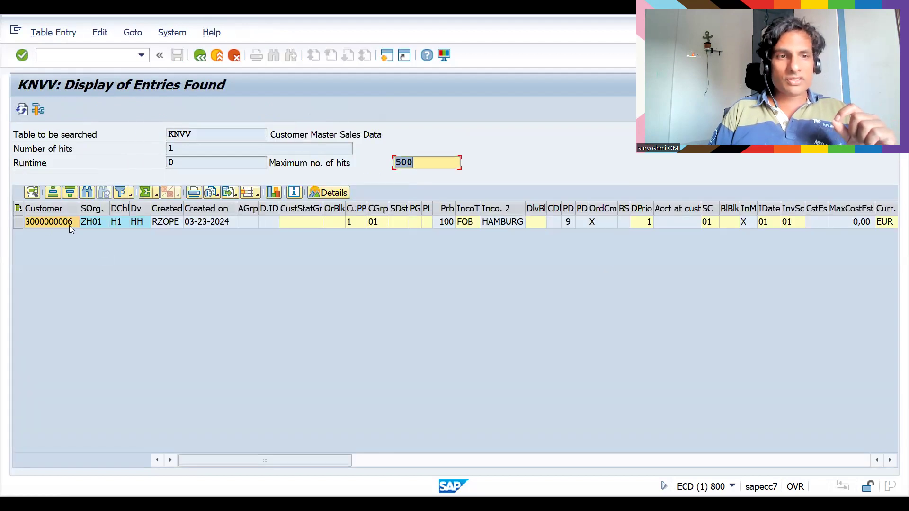
{"action": "mouse_move", "coordinate": [145, 226]}
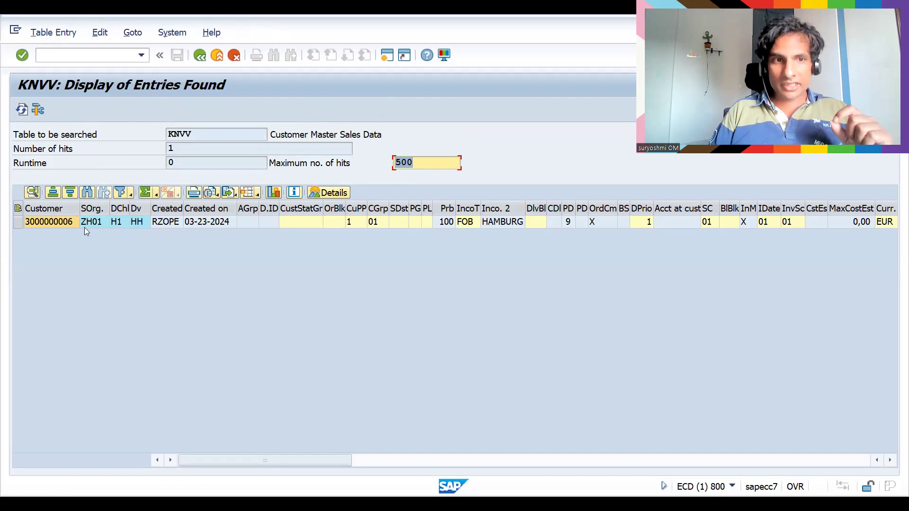
{"action": "mouse_move", "coordinate": [122, 232]}
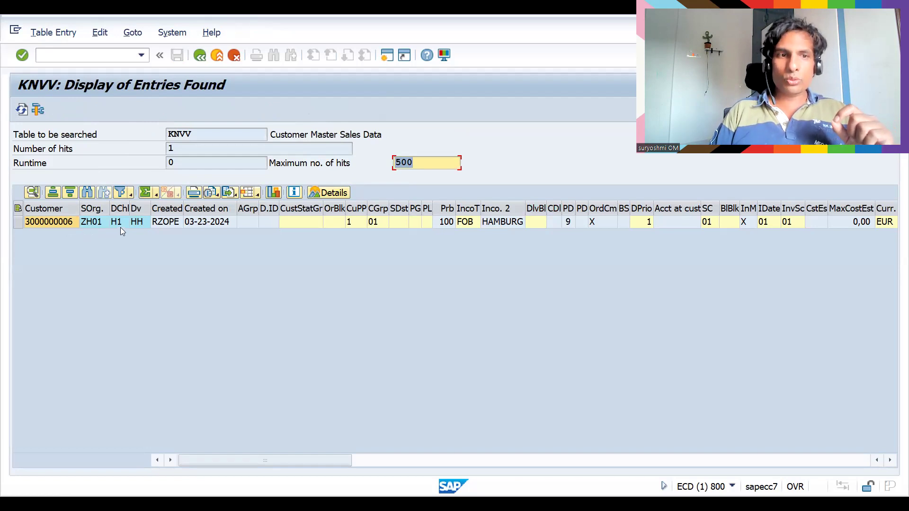
{"action": "mouse_move", "coordinate": [143, 234]}
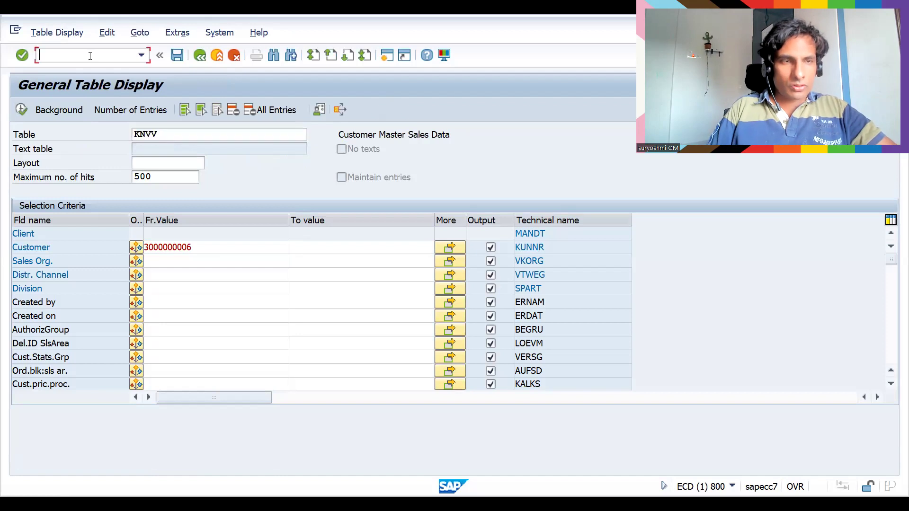
{"action": "type", "text": "/nxd01"}
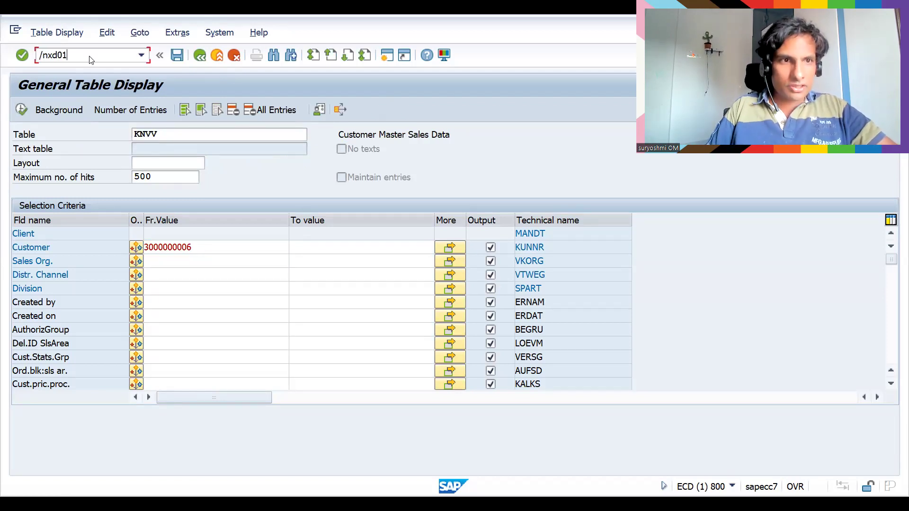
{"action": "key", "text": "Enter"}
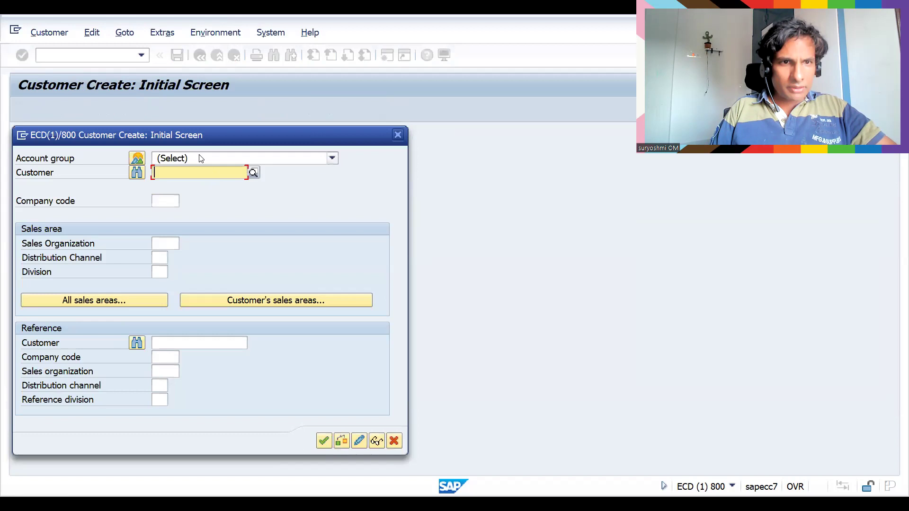
{"action": "left_click", "coordinate": [331, 158]}
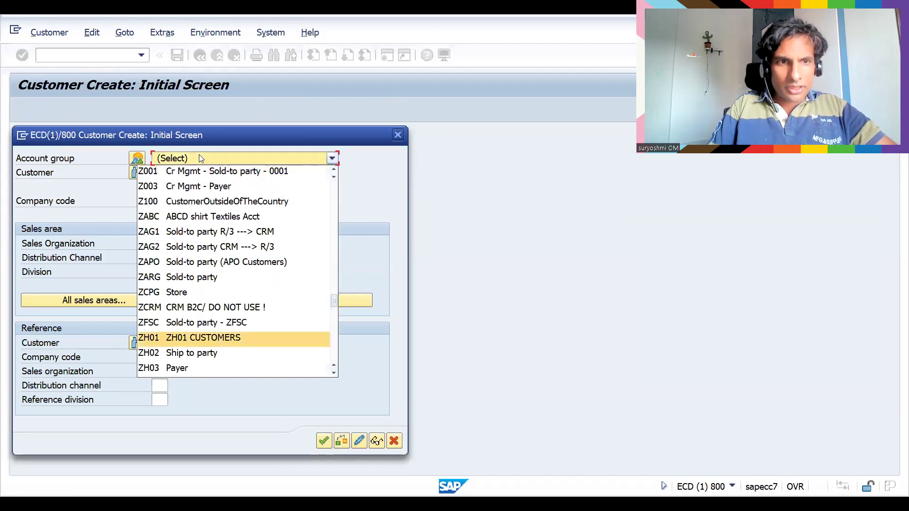
{"action": "mouse_move", "coordinate": [164, 340]}
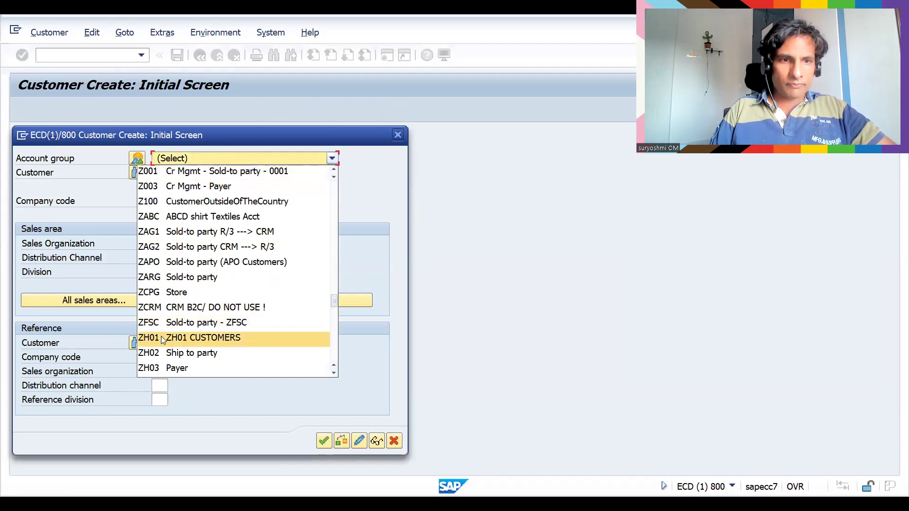
{"action": "left_click", "coordinate": [203, 337]}
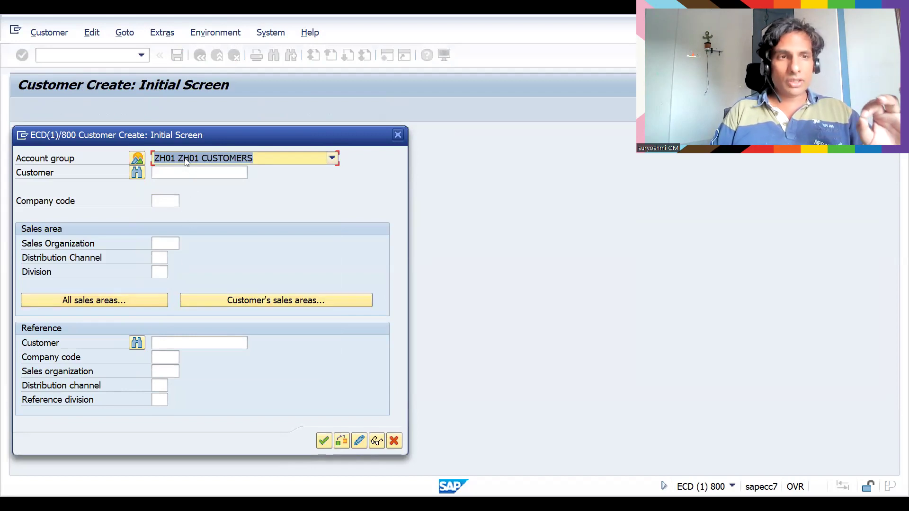
{"action": "type", "text": "ZH01"}
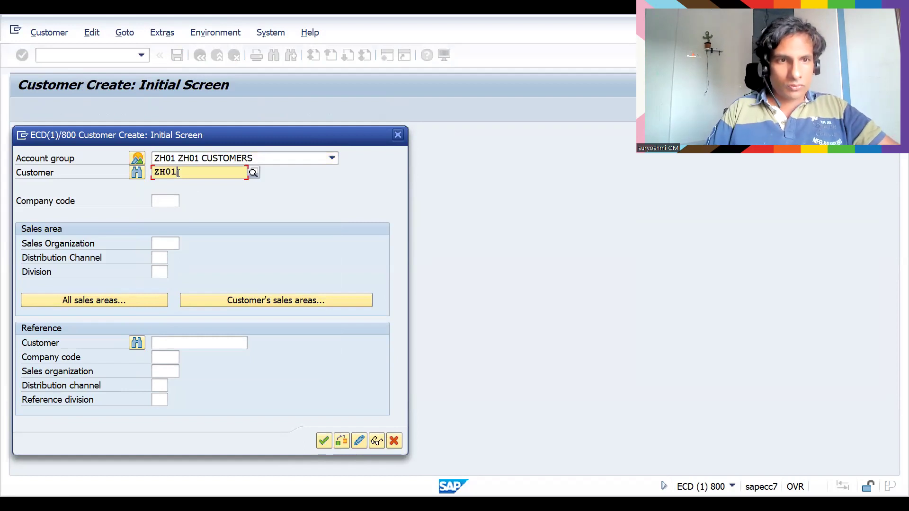
{"action": "type", "text": "3000000006"}
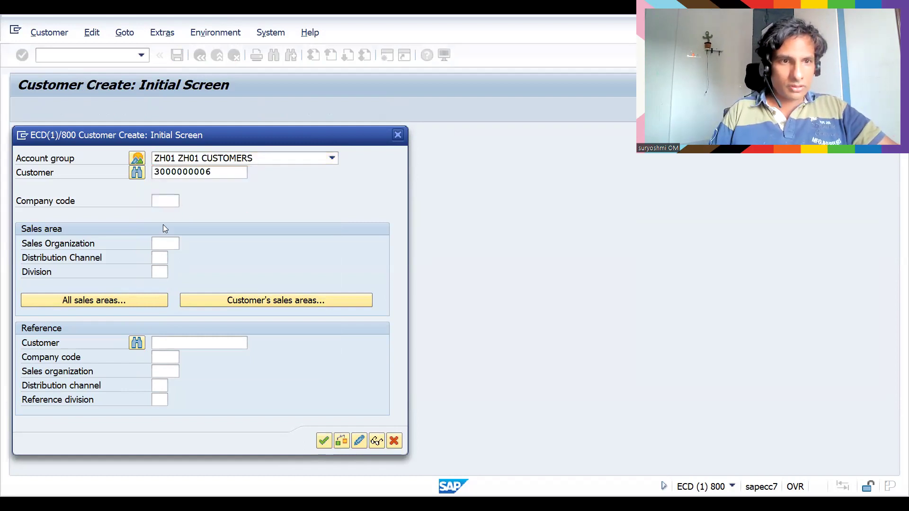
Enter company code ZH02 and sales area ZH02 / H2 CORPORATE / HH for the extension
{"action": "left_click", "coordinate": [165, 201]}
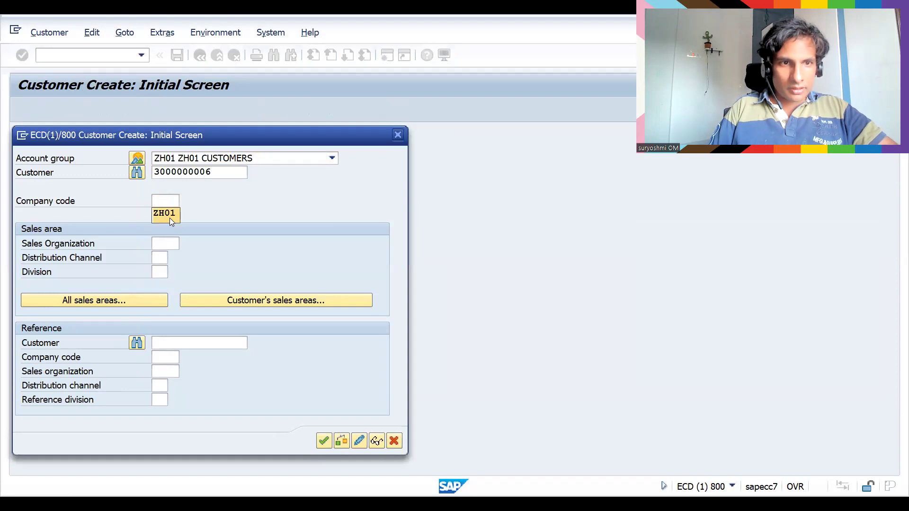
{"action": "left_click", "coordinate": [165, 243]}
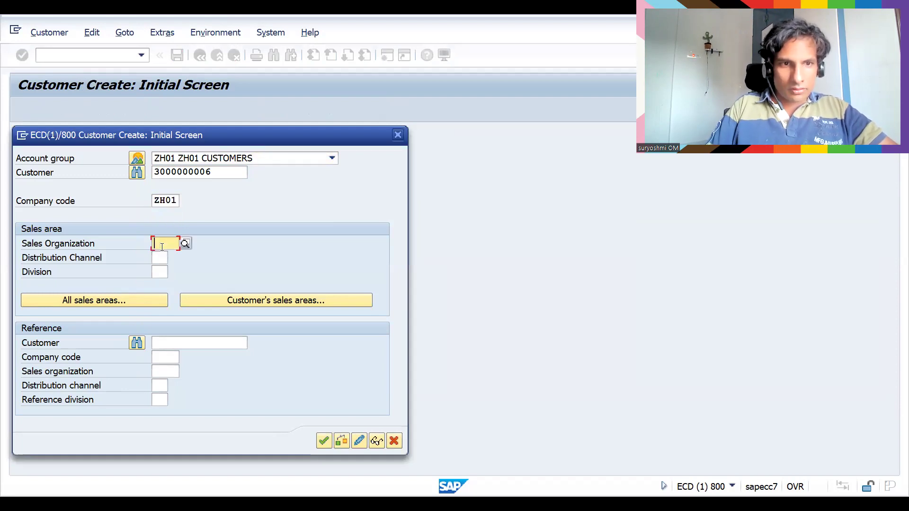
{"action": "type", "text": "zh02"}
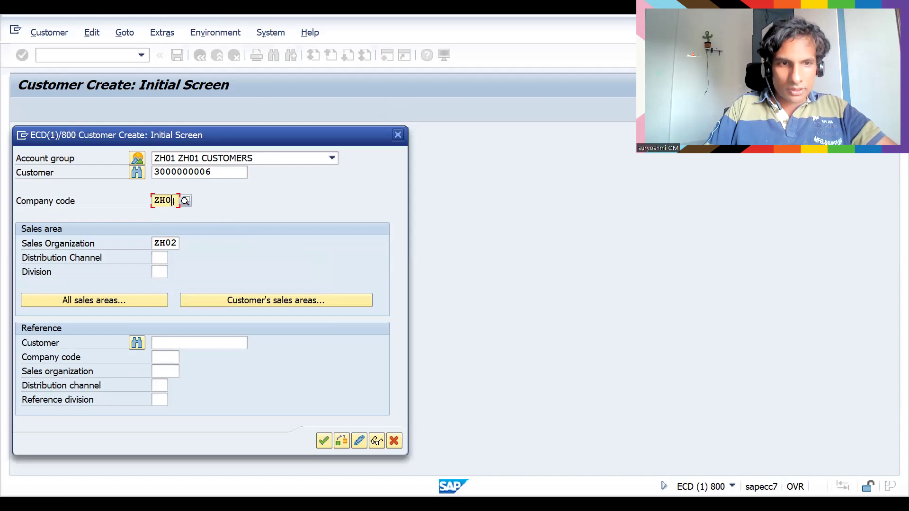
{"action": "left_click", "coordinate": [185, 201]}
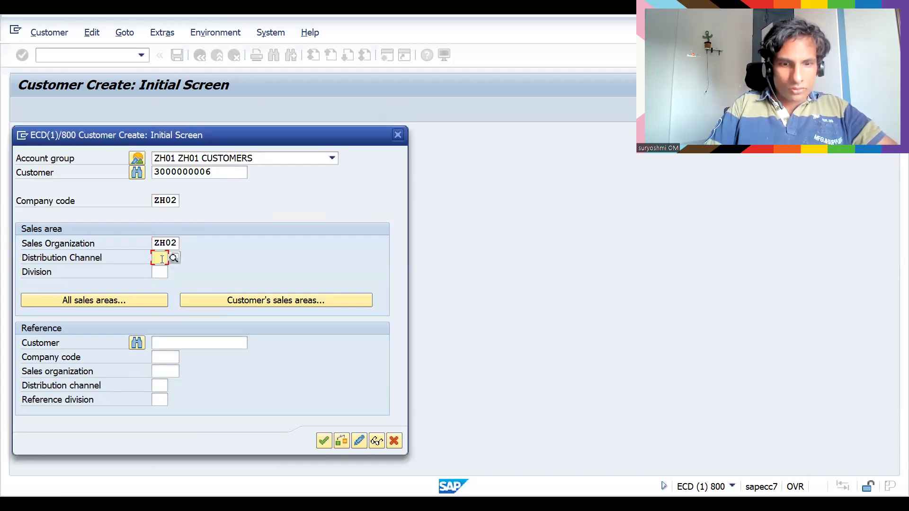
{"action": "type", "text": "h2"}
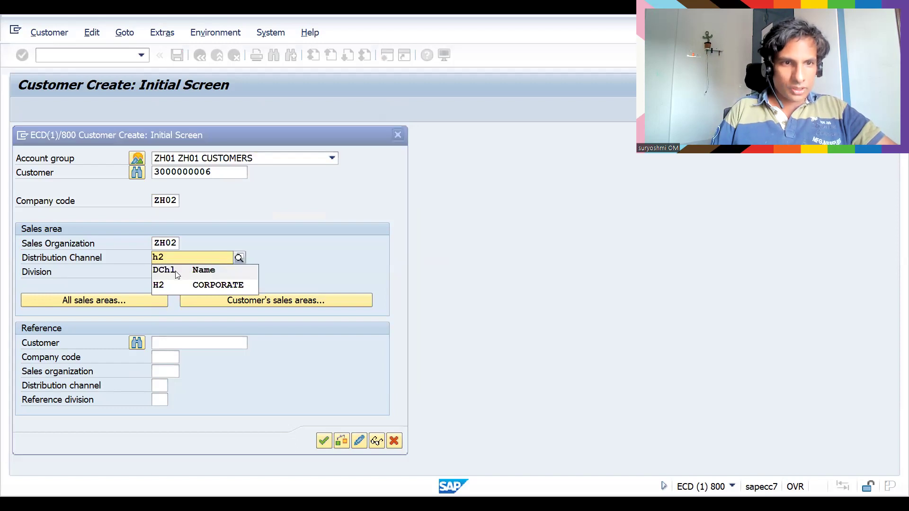
{"action": "left_click", "coordinate": [158, 285]}
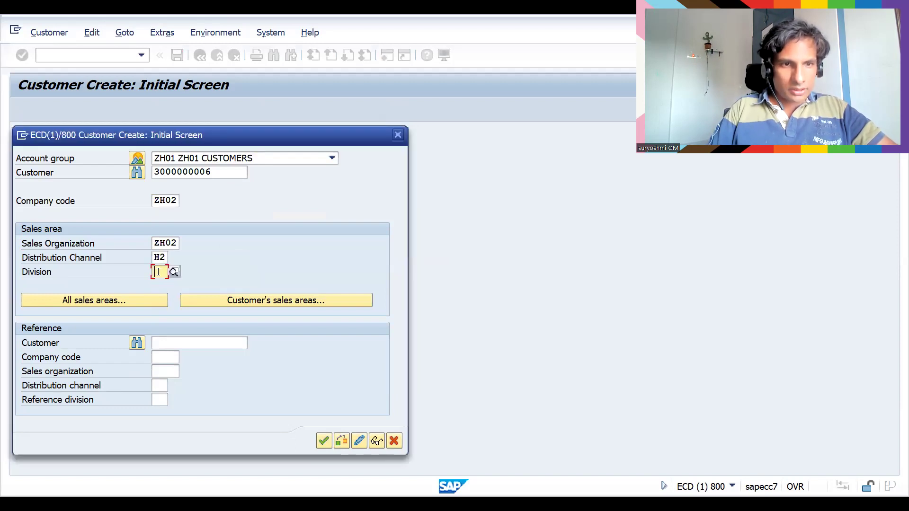
{"action": "type", "text": "hh"}
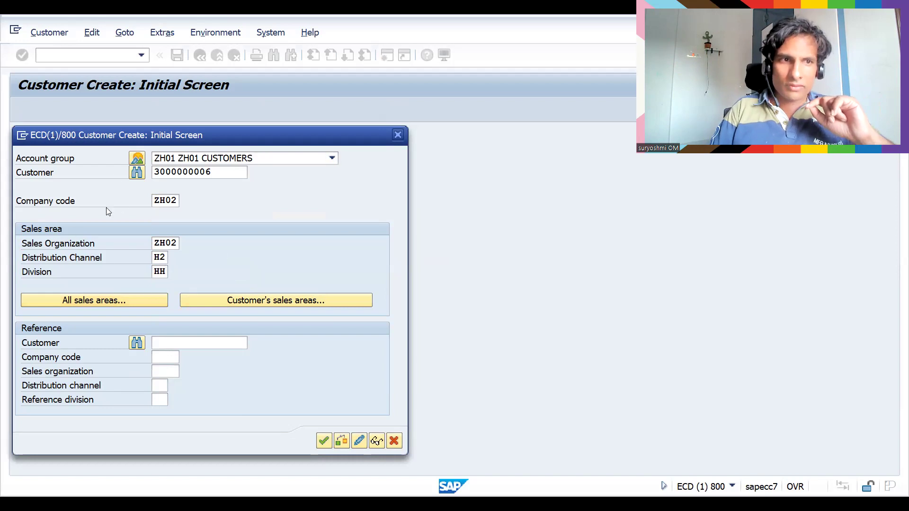
{"action": "mouse_move", "coordinate": [46, 329]}
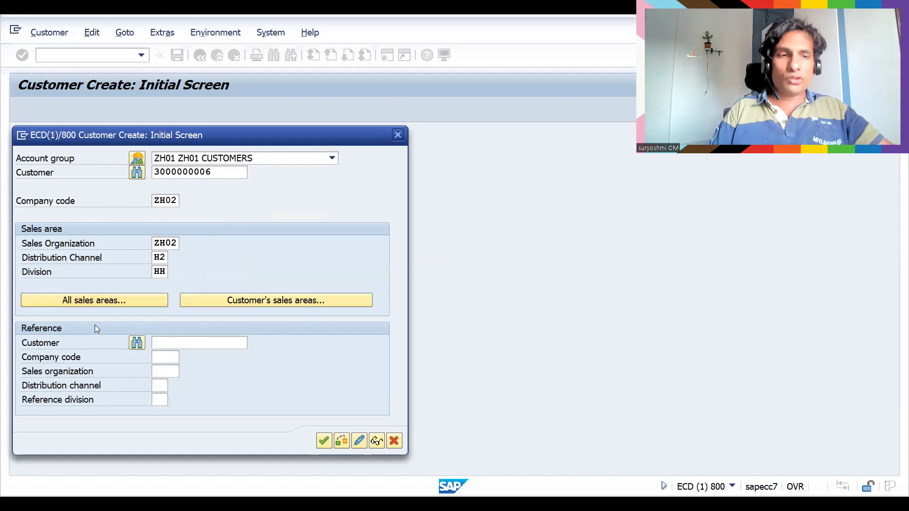
{"action": "left_click", "coordinate": [199, 343]}
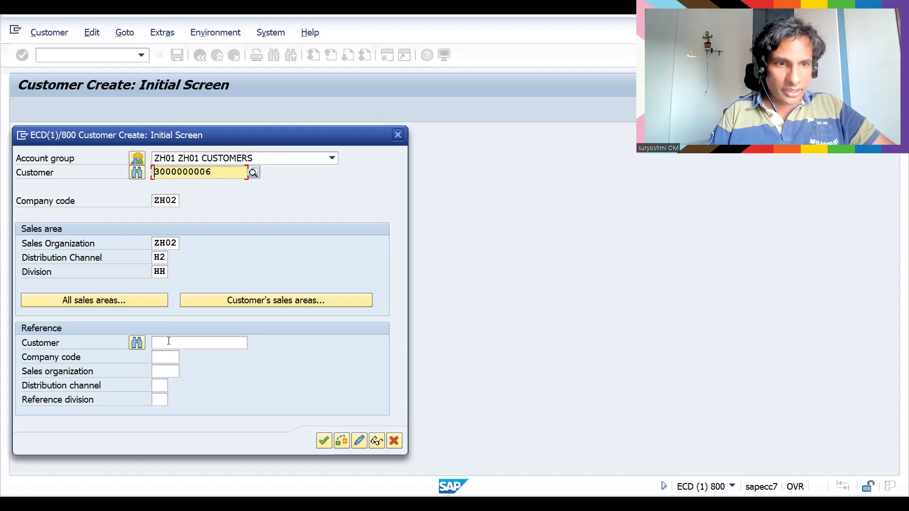
{"action": "type", "text": "3000000006"}
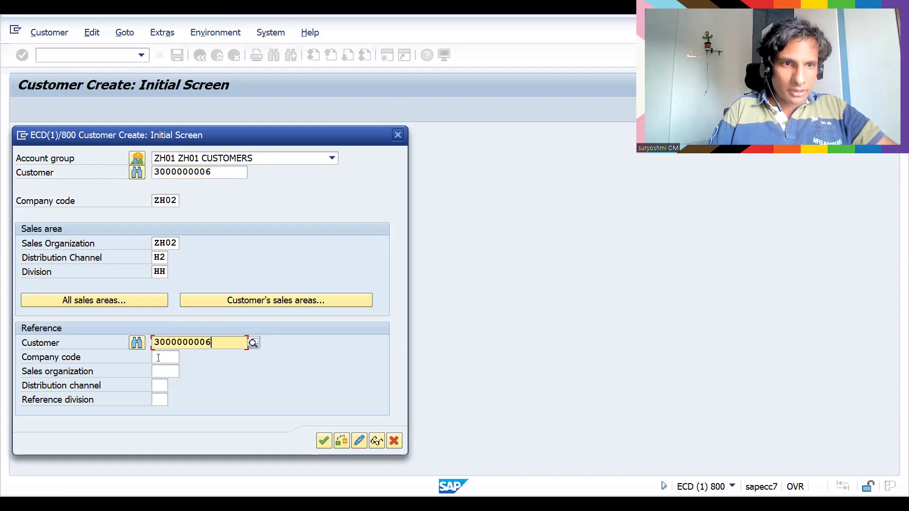
{"action": "type", "text": "zh01"}
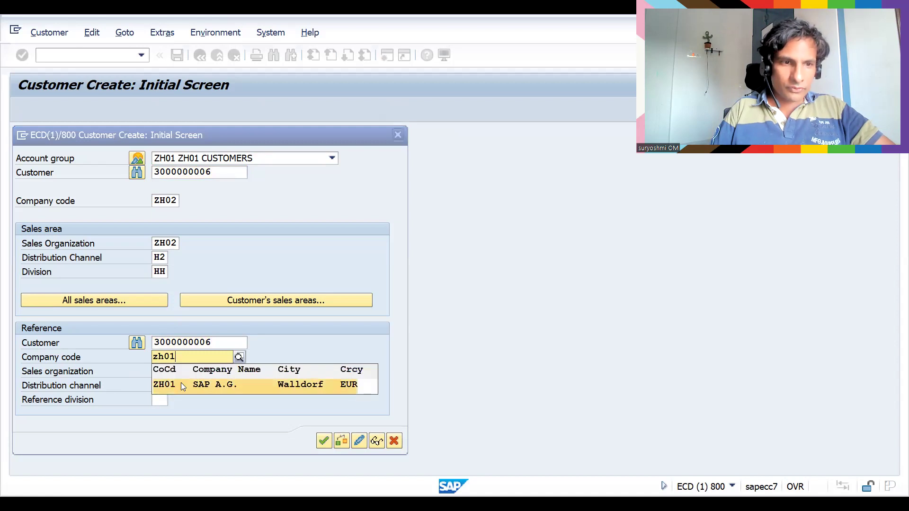
{"action": "left_click", "coordinate": [164, 384]}
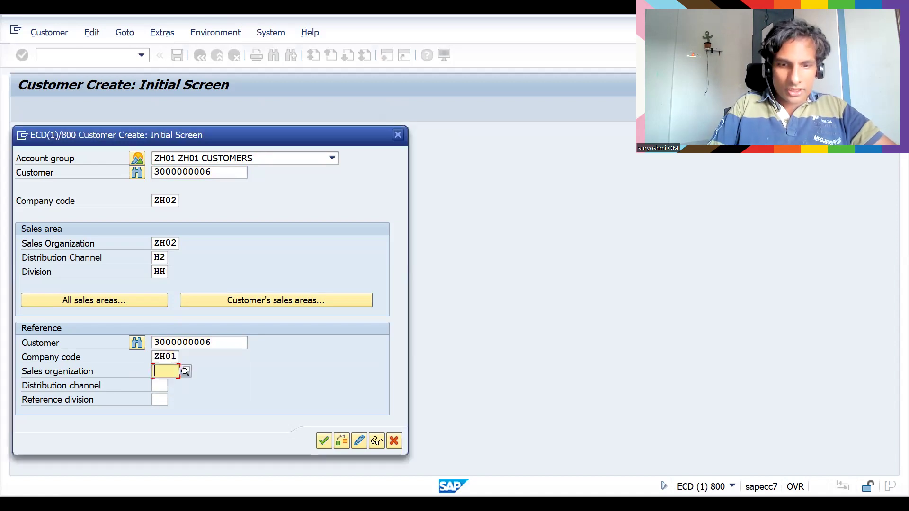
{"action": "type", "text": "zh01"}
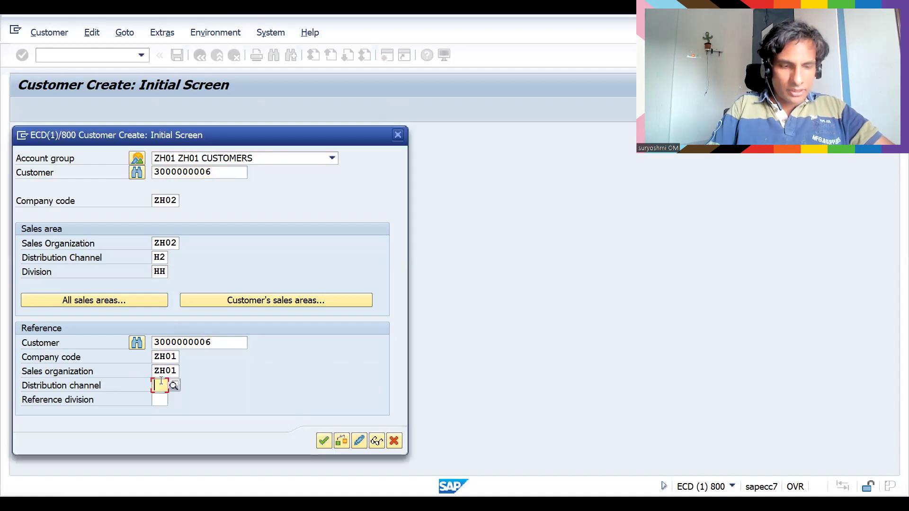
{"action": "type", "text": "h"}
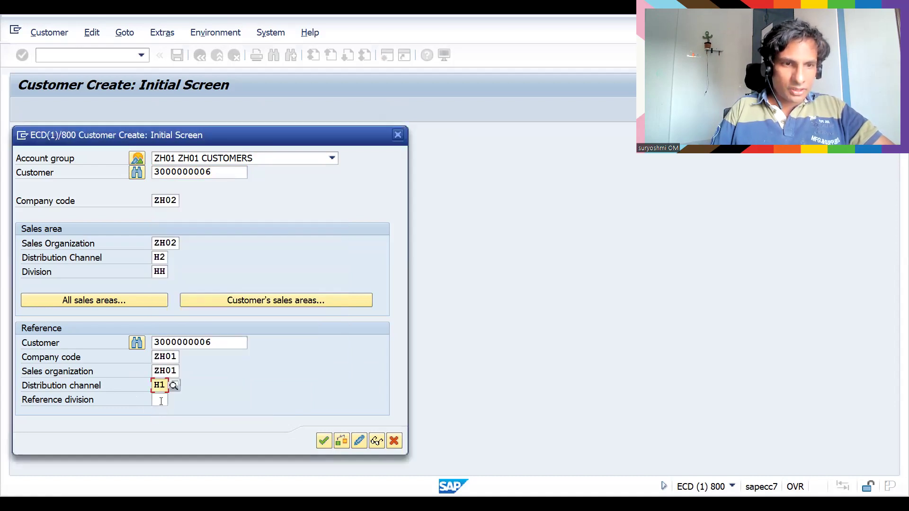
{"action": "left_click", "coordinate": [161, 400]}
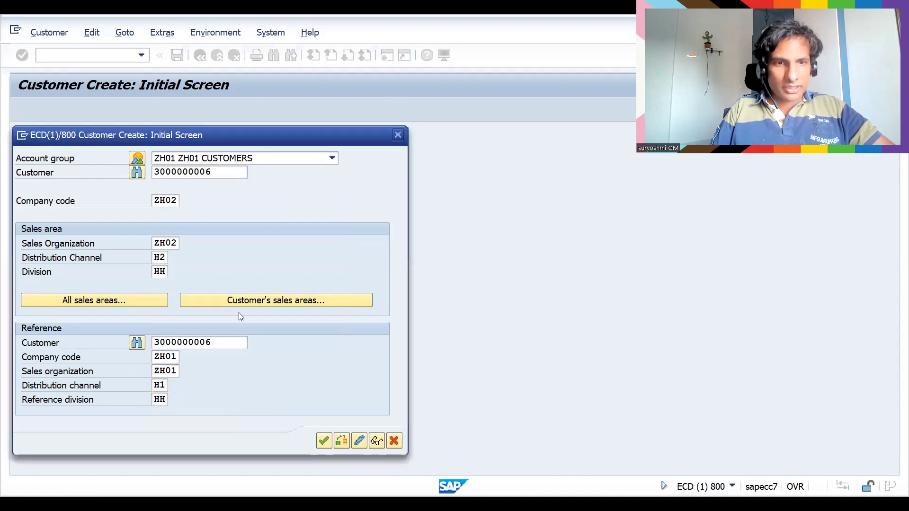
{"action": "left_click", "coordinate": [275, 301]}
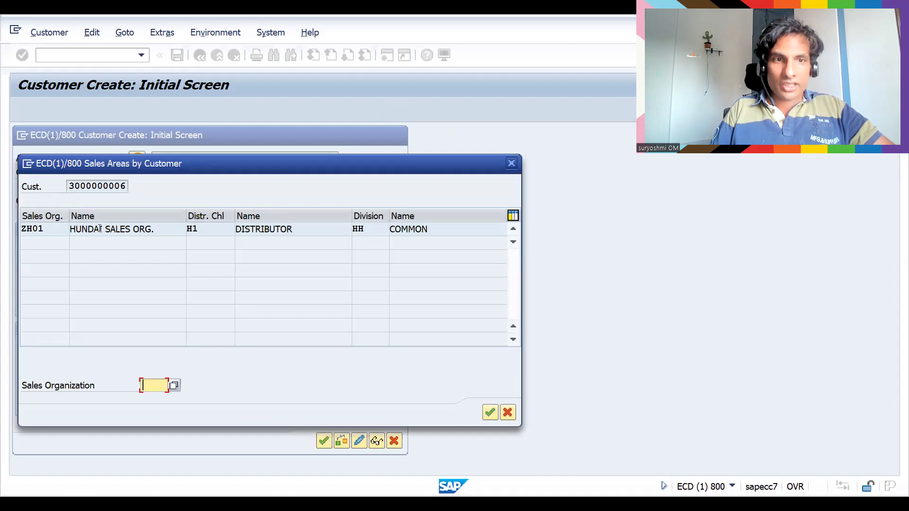
{"action": "mouse_move", "coordinate": [510, 164]}
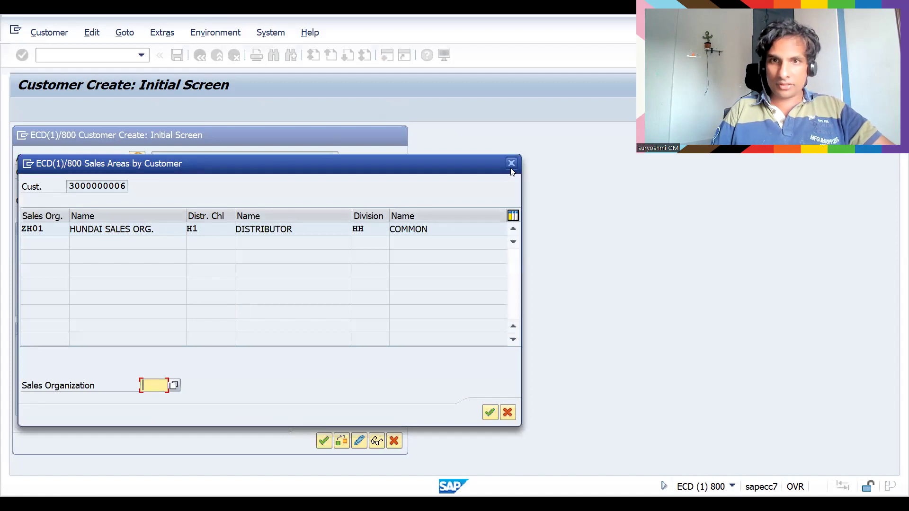
Close the Sales Areas popup so the ZH02/H2/HH and reference ZH01/H1/HH entries are validated
{"action": "left_click", "coordinate": [510, 164]}
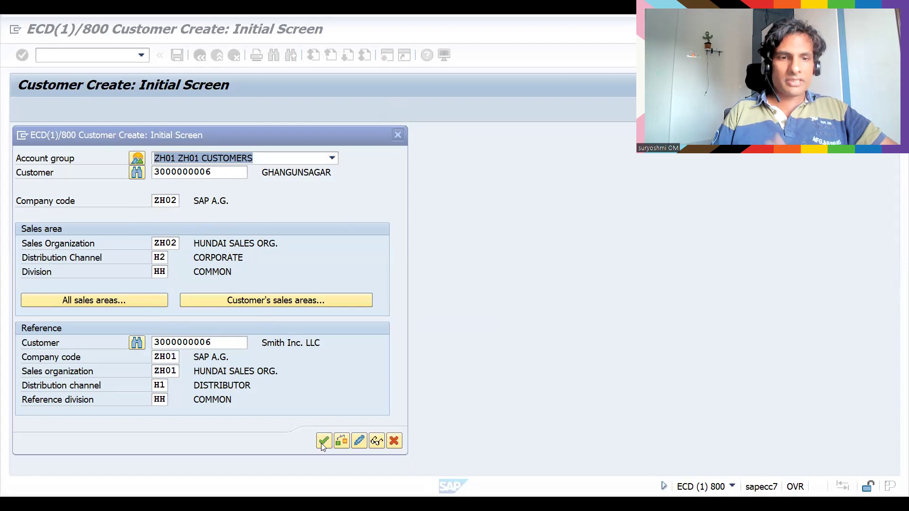
{"action": "left_click", "coordinate": [324, 441]}
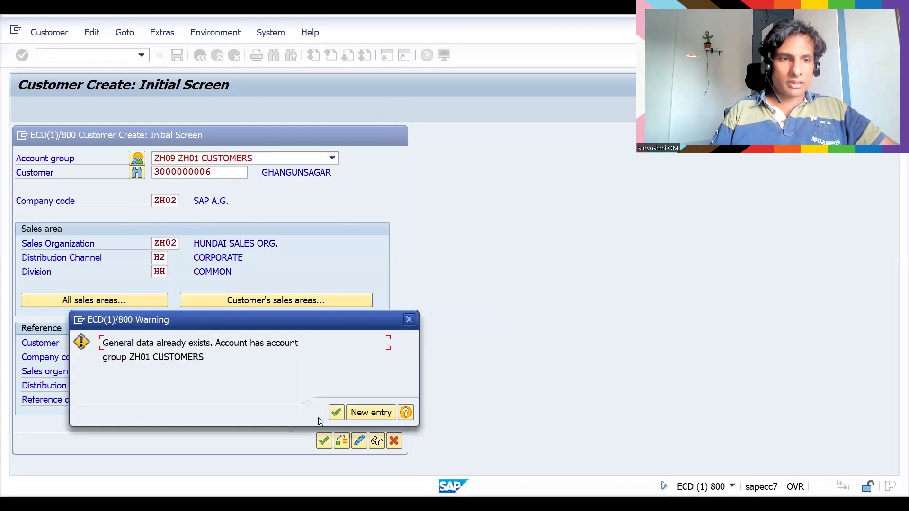
{"action": "mouse_move", "coordinate": [336, 412]}
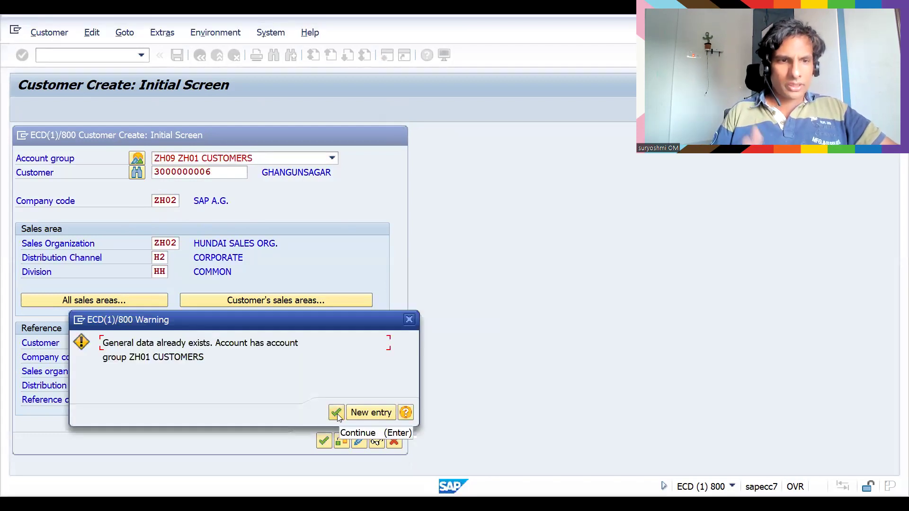
{"action": "left_click", "coordinate": [336, 412]}
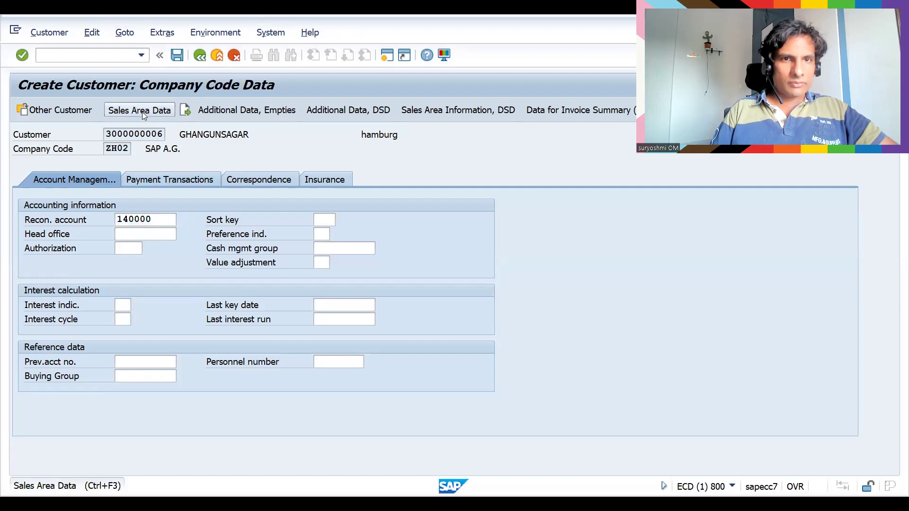
{"action": "left_click", "coordinate": [139, 110]}
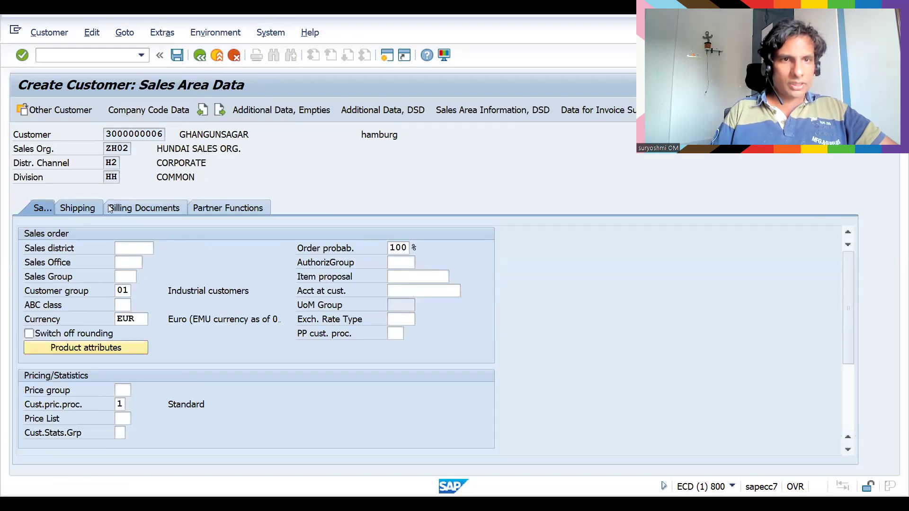
{"action": "left_click", "coordinate": [149, 208]}
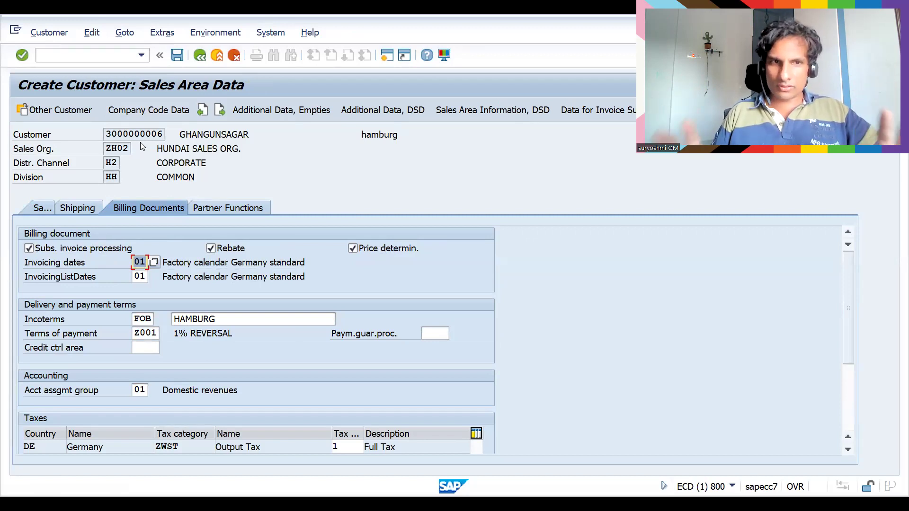
{"action": "mouse_move", "coordinate": [151, 297]}
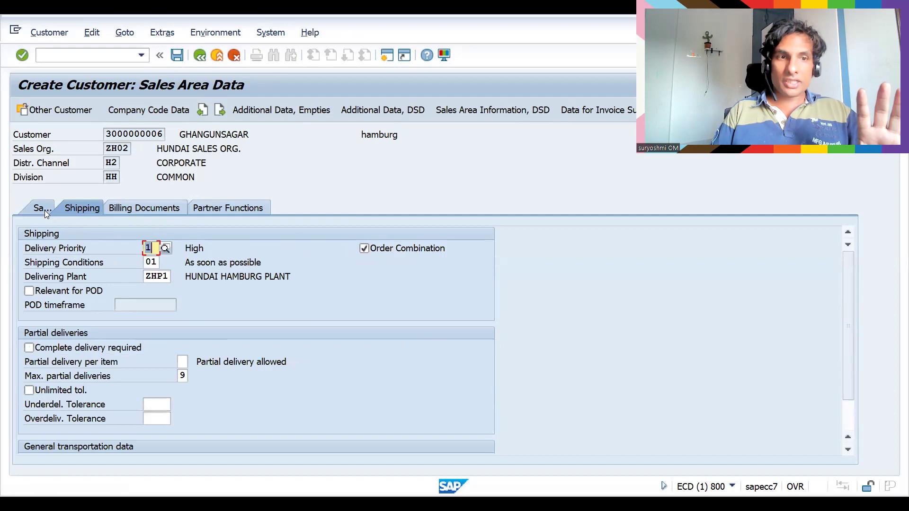
{"action": "left_click", "coordinate": [39, 208]}
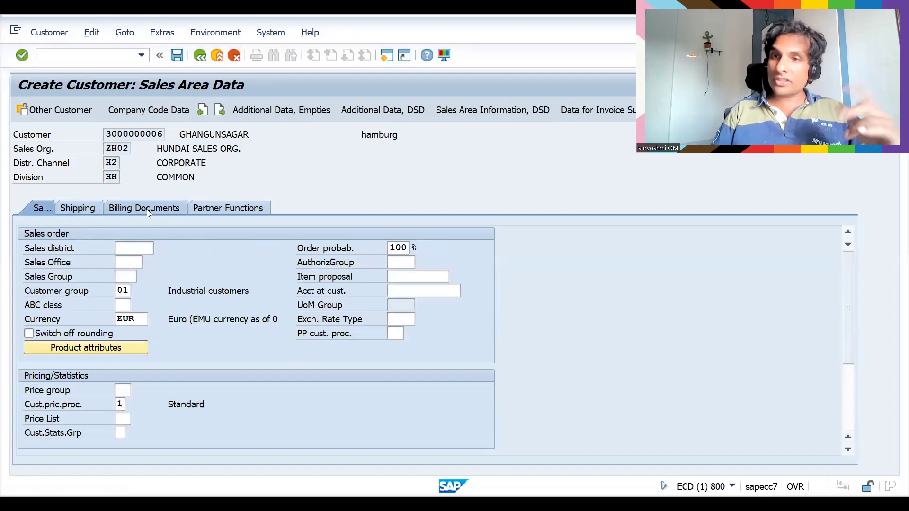
{"action": "left_click", "coordinate": [144, 208]}
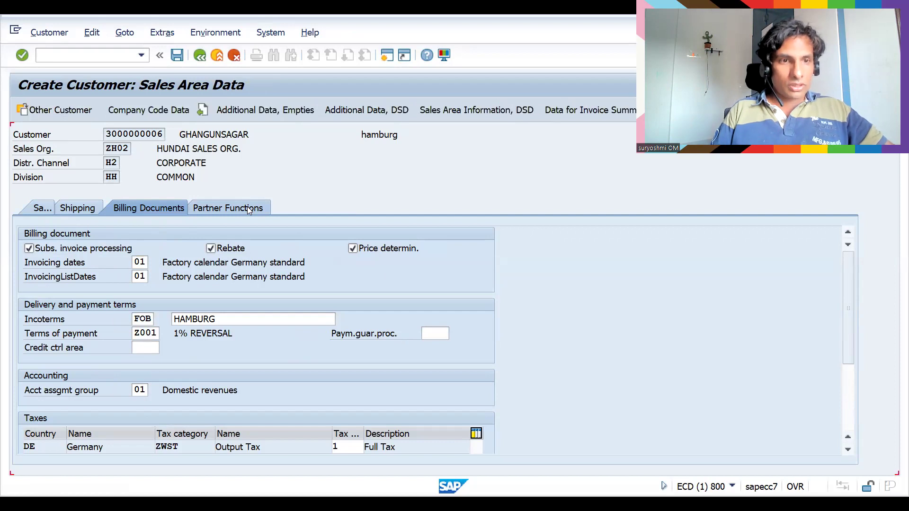
{"action": "left_click", "coordinate": [227, 207]}
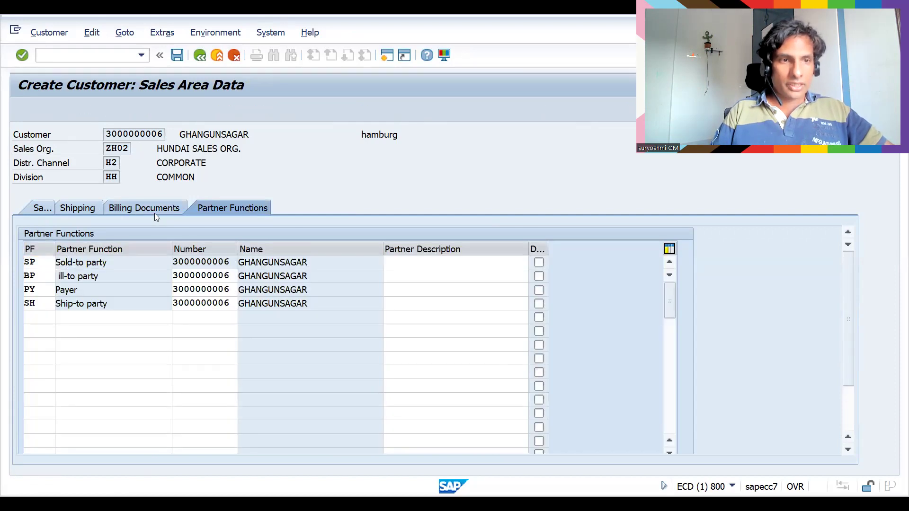
{"action": "left_click", "coordinate": [144, 208]}
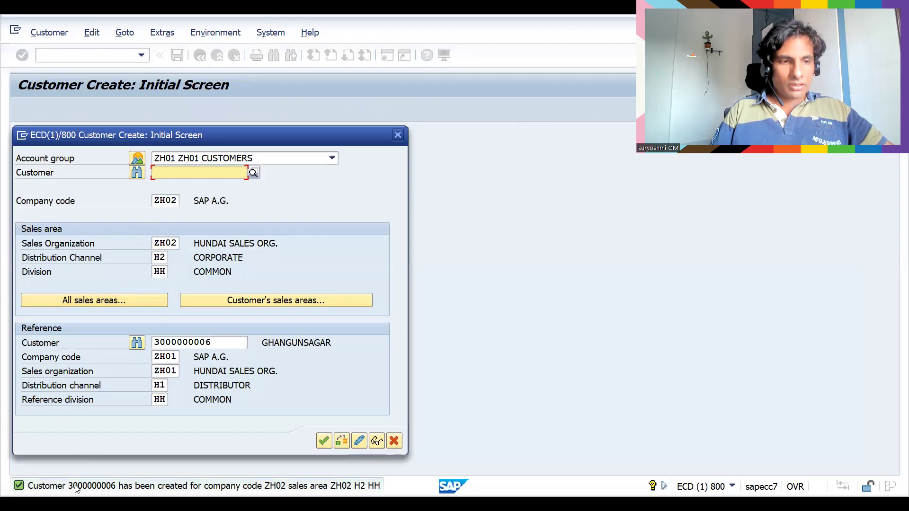
{"action": "mouse_move", "coordinate": [243, 491]}
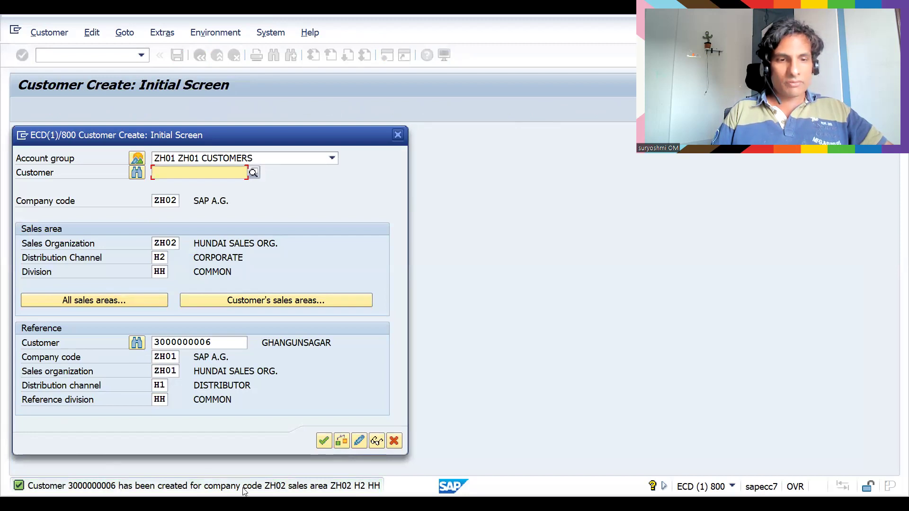
{"action": "mouse_move", "coordinate": [378, 492]}
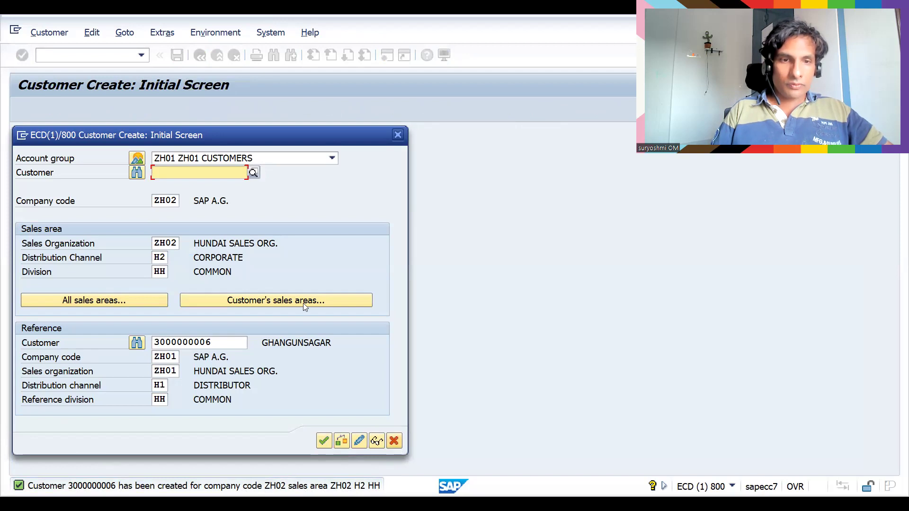
{"action": "left_click", "coordinate": [276, 300]}
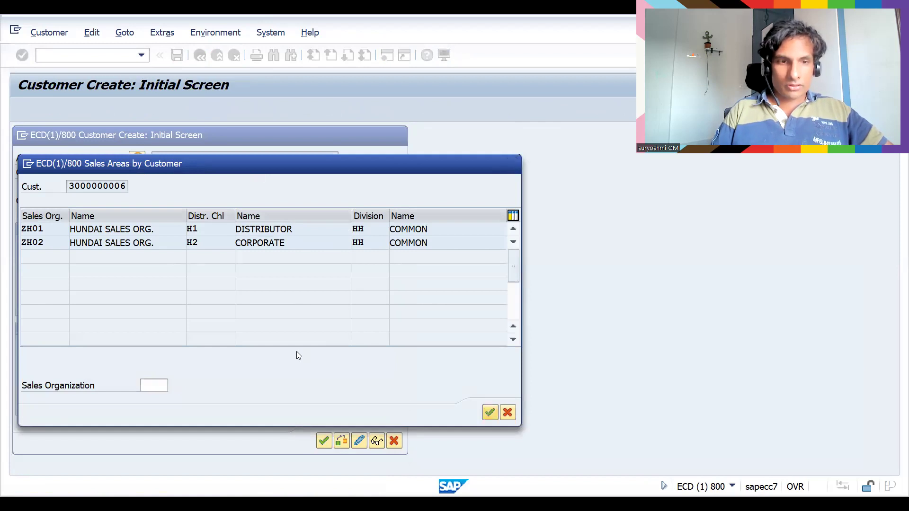
{"action": "left_click", "coordinate": [489, 412]}
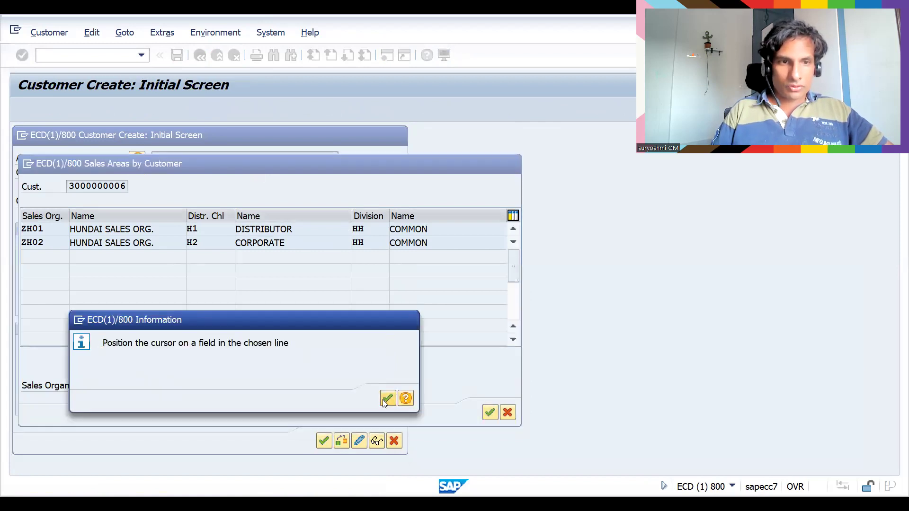
{"action": "left_click", "coordinate": [387, 399]}
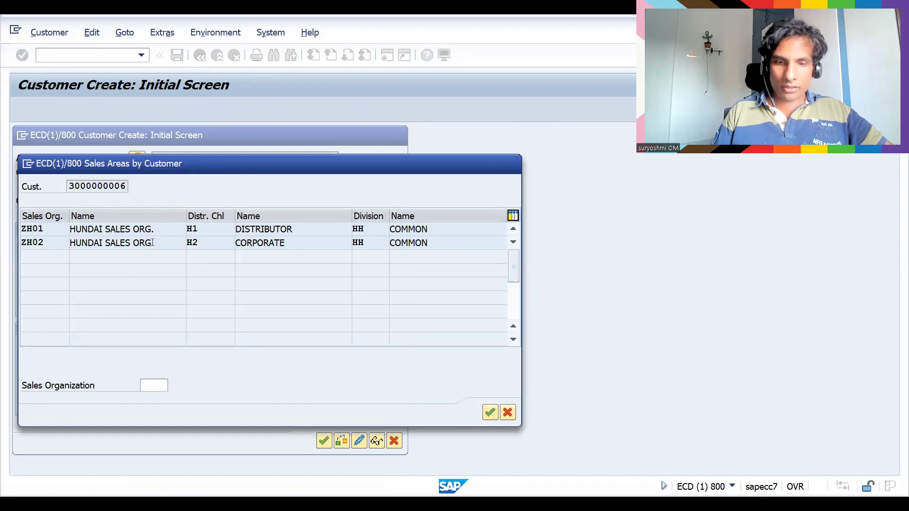
Pick the ZH02/H2/HH sales area as reference, confirm the account group warning, and head back to SE16N for KNVV
{"action": "double_click", "coordinate": [112, 243]}
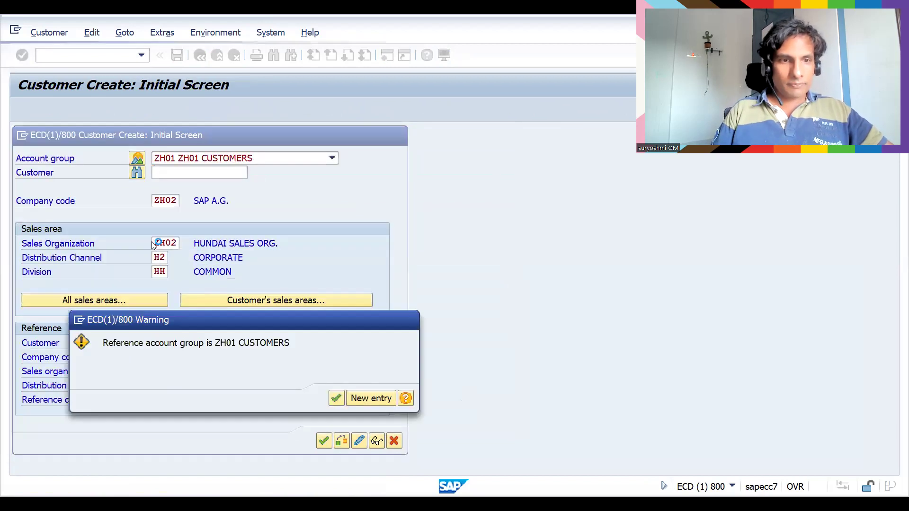
{"action": "left_click", "coordinate": [336, 399]}
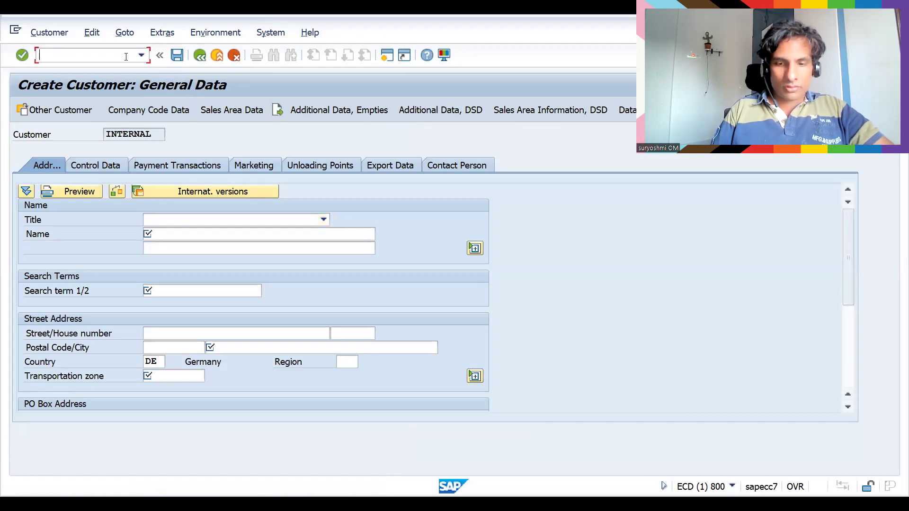
{"action": "type", "text": "/nse1"}
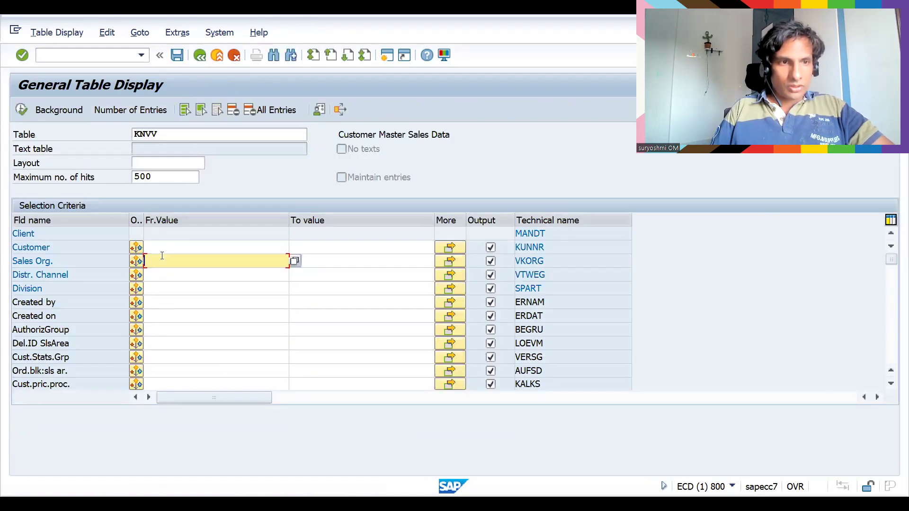
{"action": "left_click", "coordinate": [218, 247]}
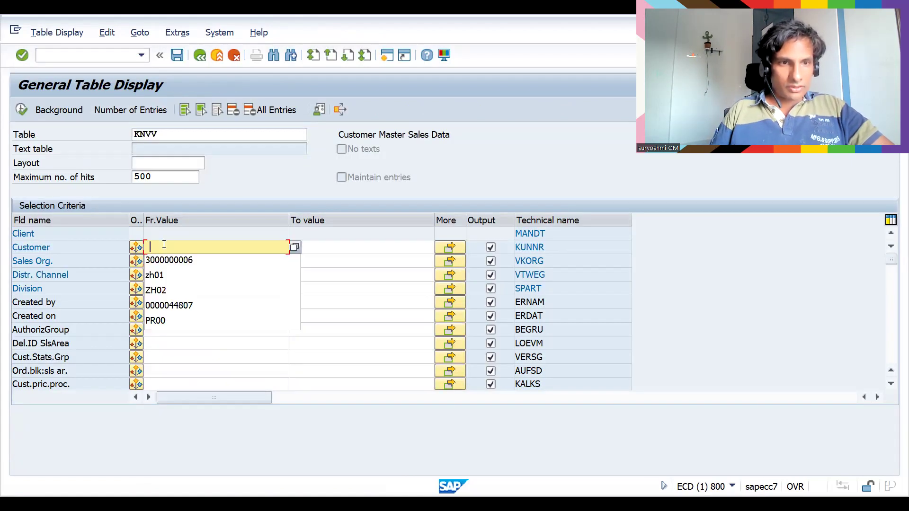
{"action": "left_click", "coordinate": [169, 260]}
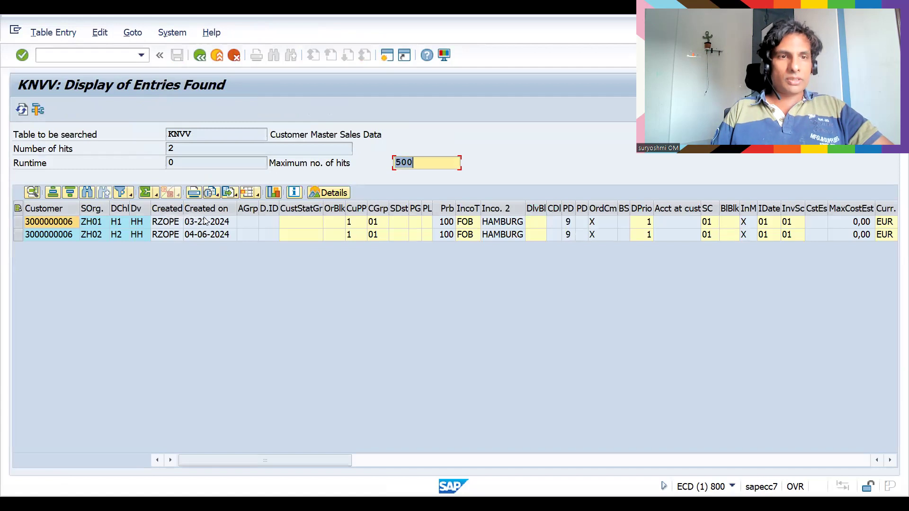
{"action": "mouse_move", "coordinate": [203, 264]}
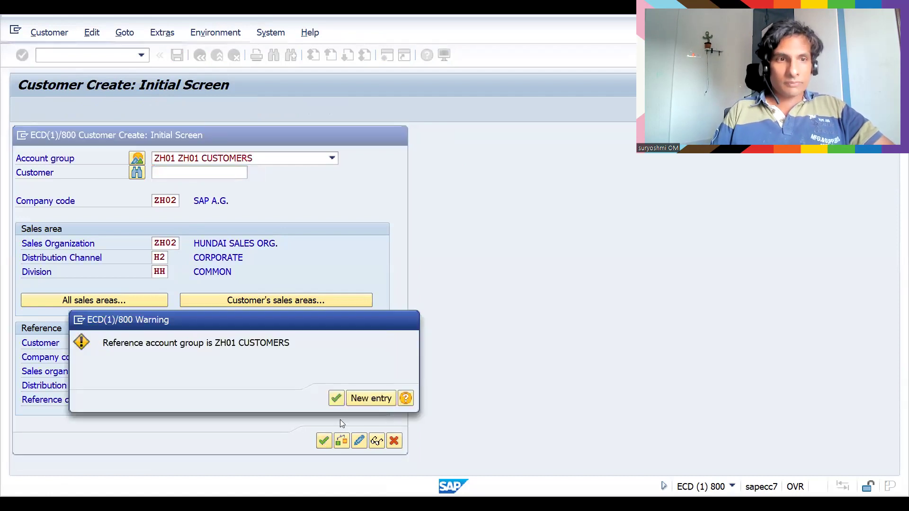
{"action": "left_click", "coordinate": [335, 398]}
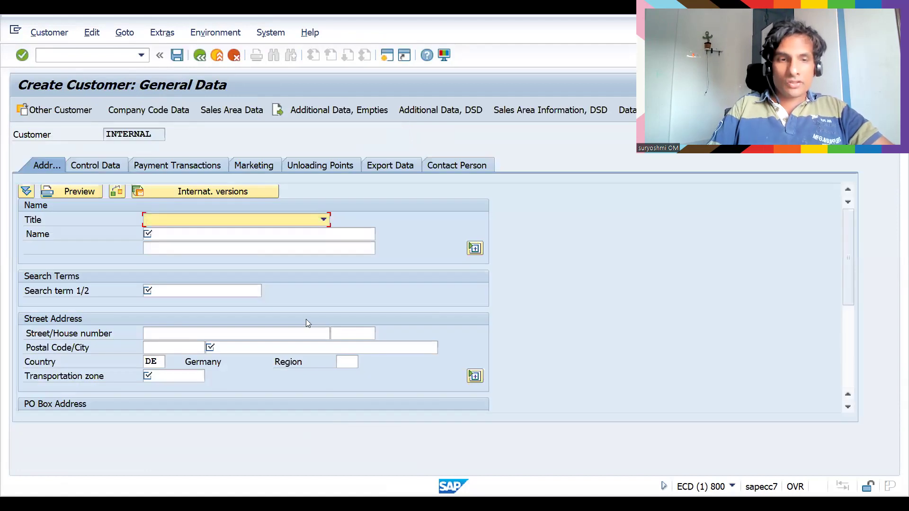
{"action": "type", "text": "kr"}
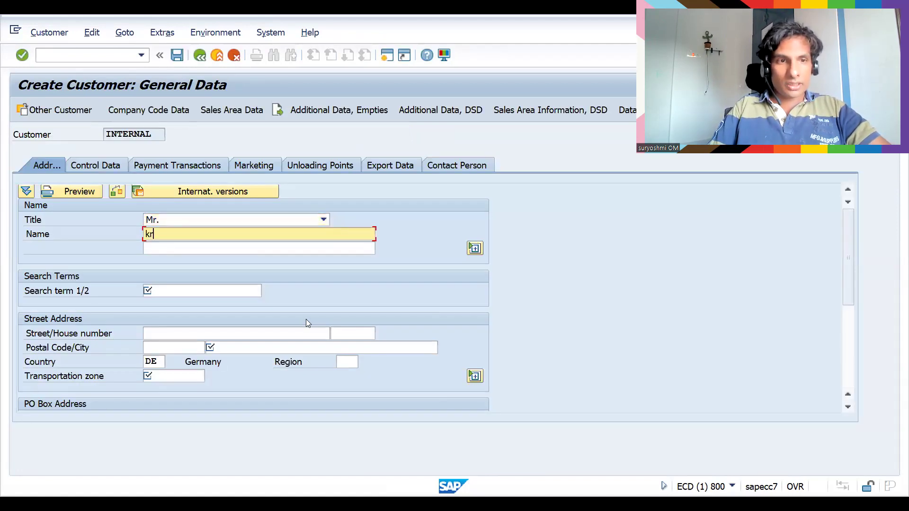
{"action": "type", "text": "KRISHNA MO"}
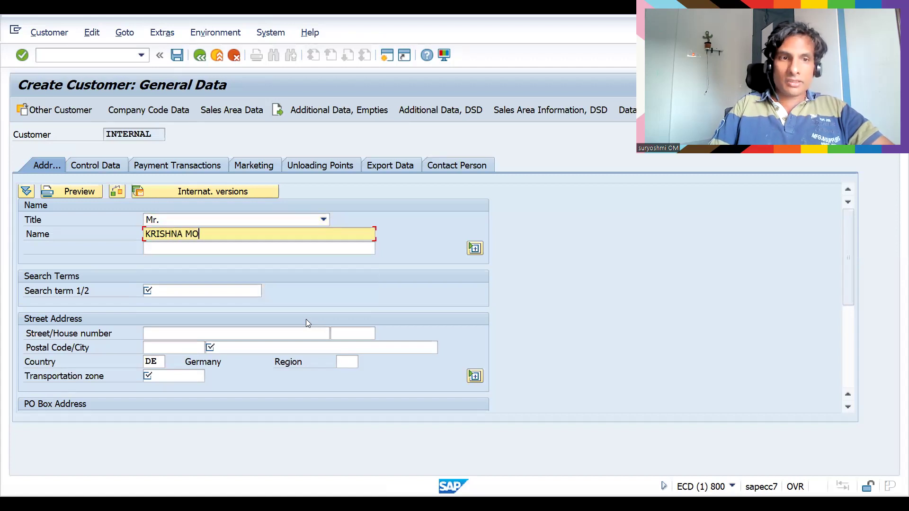
{"action": "type", "text": "M"}
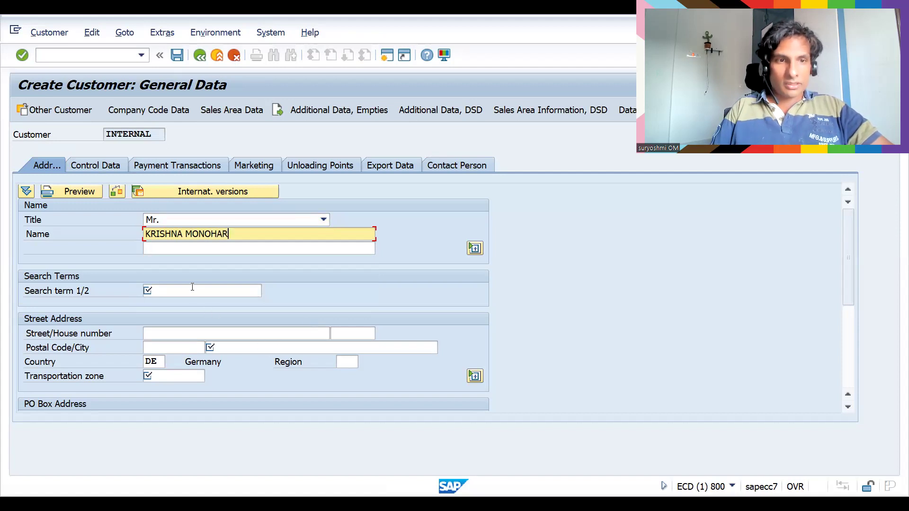
{"action": "type", "text": "HUNDAI"}
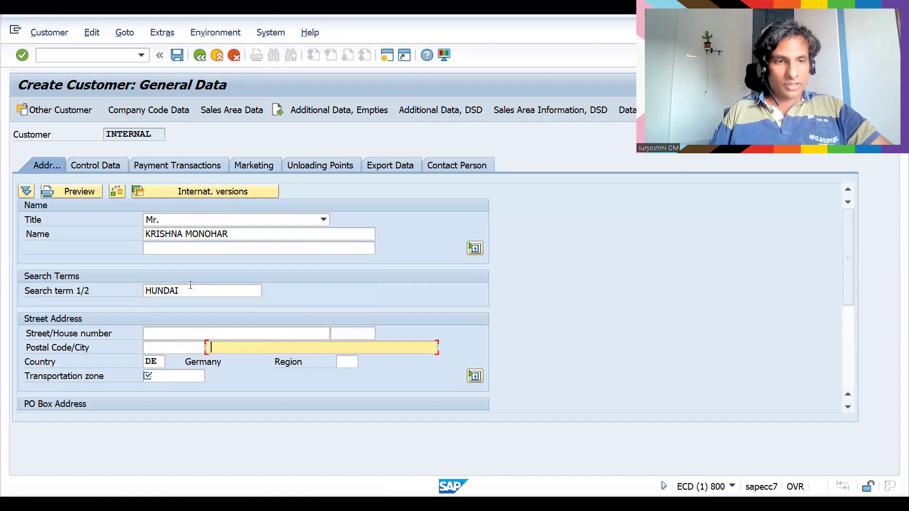
{"action": "type", "text": "hamburg"}
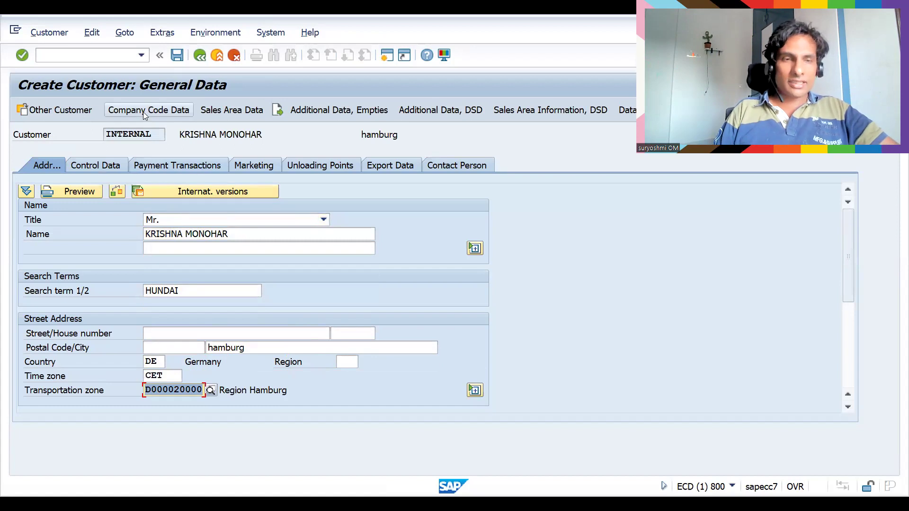
{"action": "left_click", "coordinate": [148, 110]}
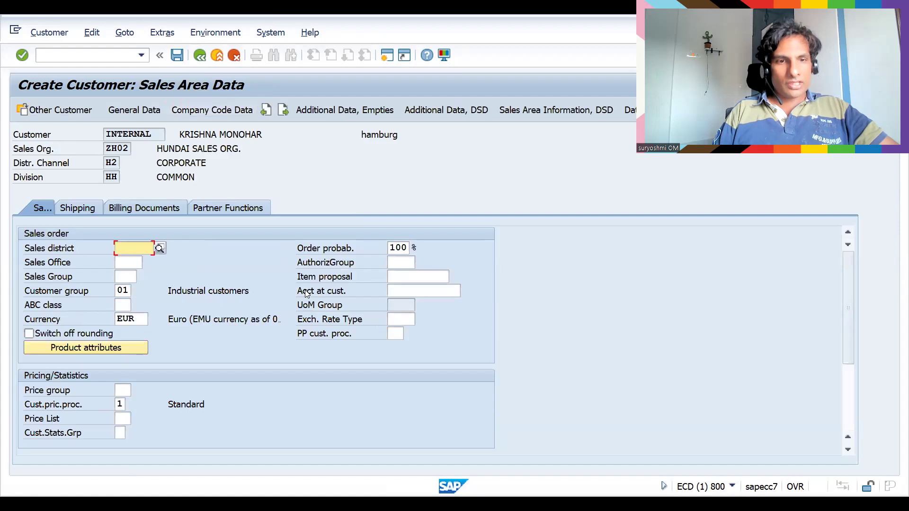
{"action": "scroll", "scroll_direction": "down", "scroll_amount": 3}
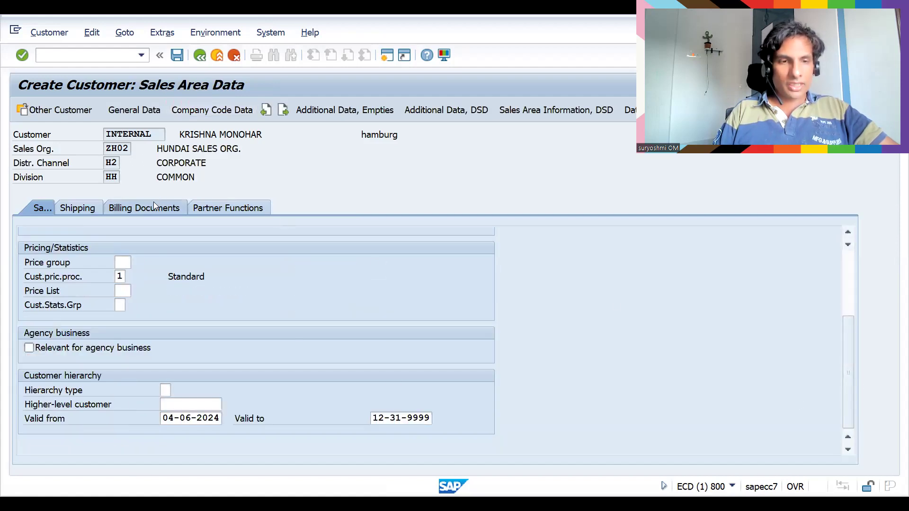
{"action": "left_click", "coordinate": [144, 207]}
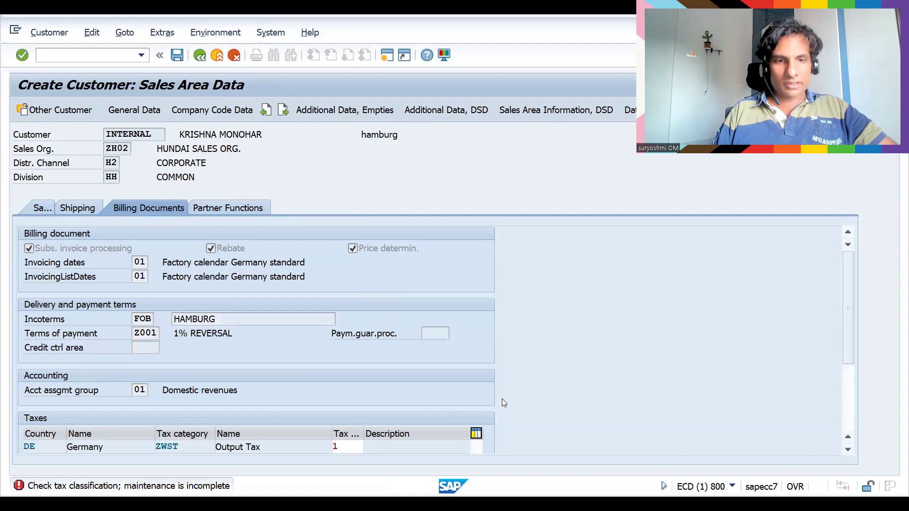
{"action": "left_click", "coordinate": [344, 447]}
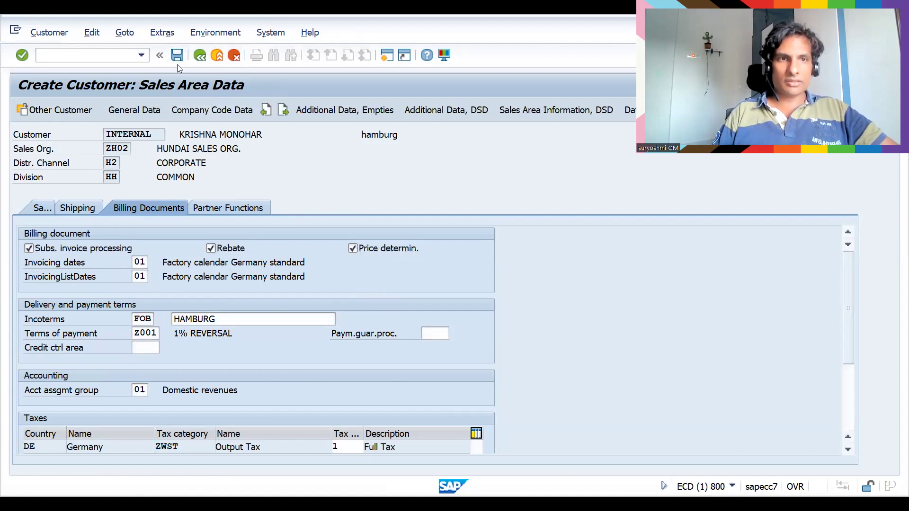
{"action": "left_click", "coordinate": [200, 55]}
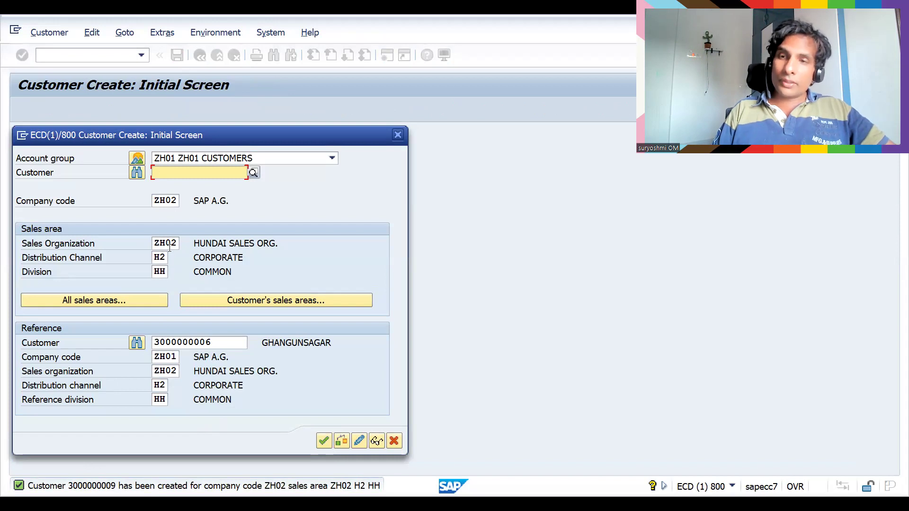
{"action": "mouse_move", "coordinate": [190, 358]}
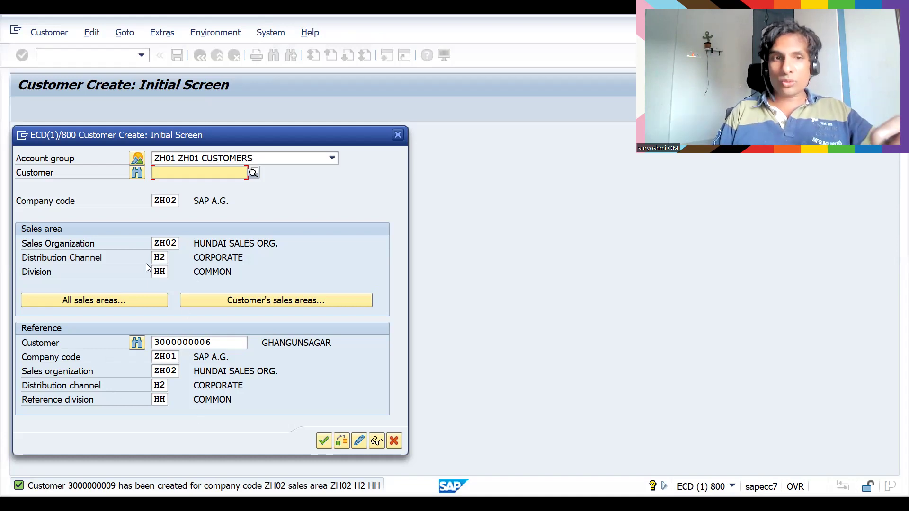
{"action": "mouse_move", "coordinate": [129, 278]}
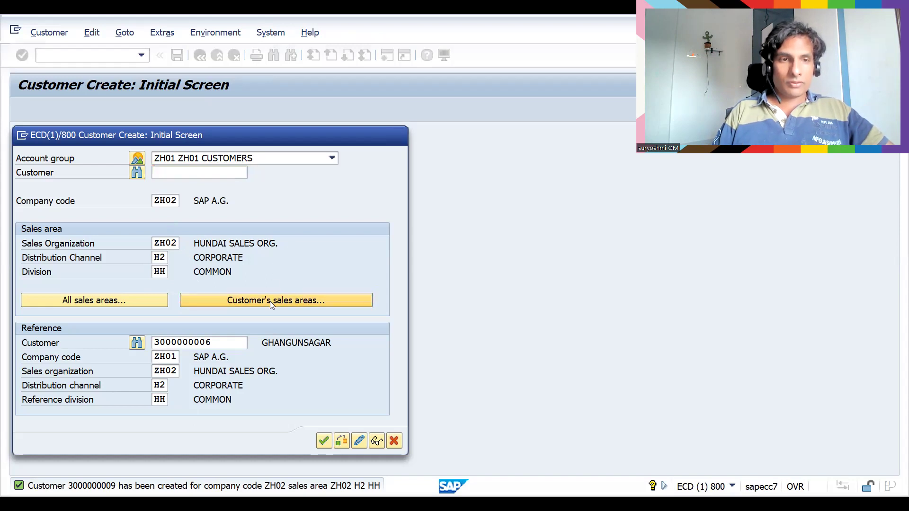
{"action": "left_click", "coordinate": [274, 300]}
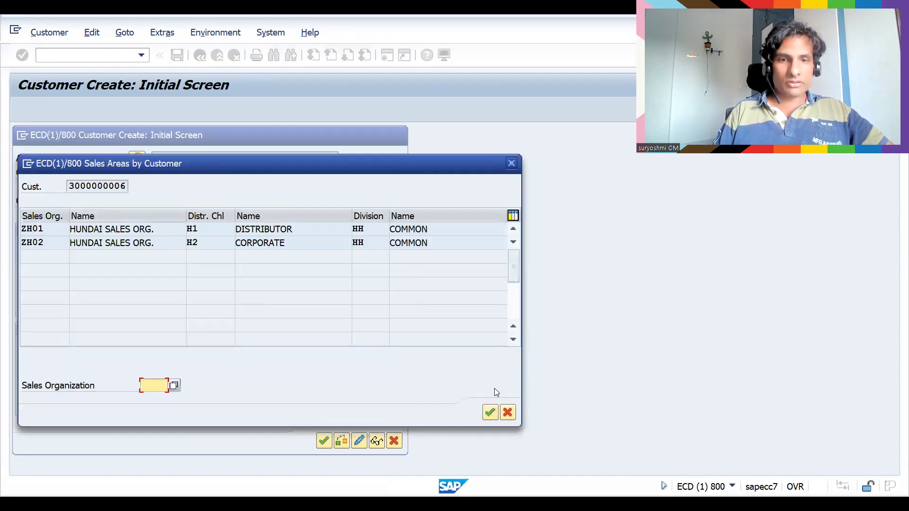
{"action": "mouse_move", "coordinate": [490, 412]}
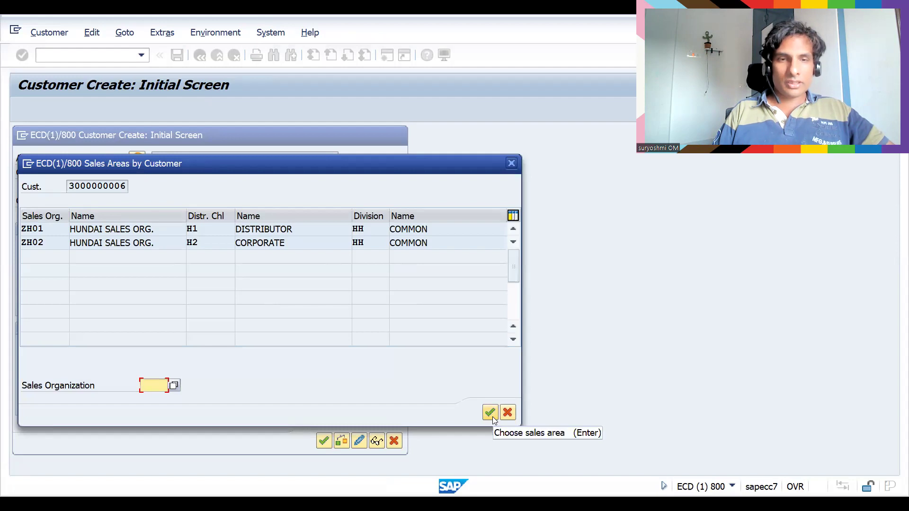
{"action": "left_click", "coordinate": [490, 412]}
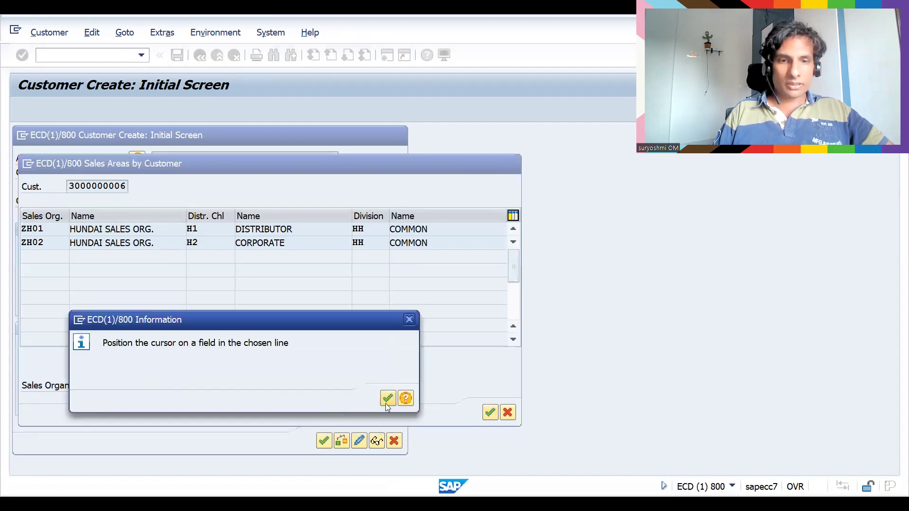
{"action": "left_click", "coordinate": [387, 399]}
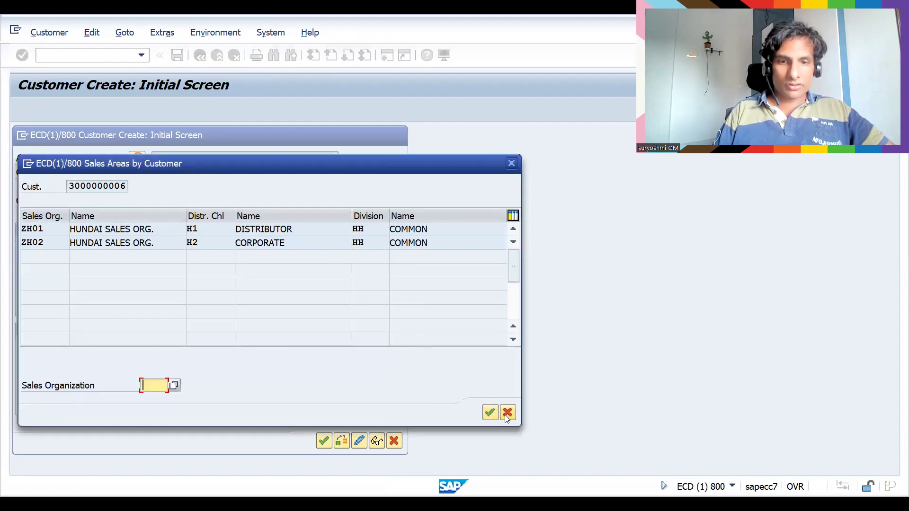
{"action": "left_click", "coordinate": [490, 413]}
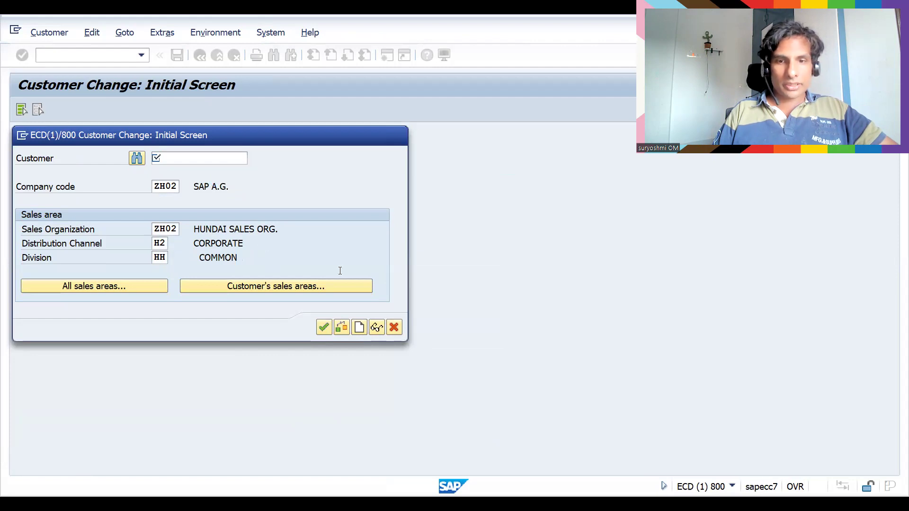
{"action": "left_click", "coordinate": [136, 158]}
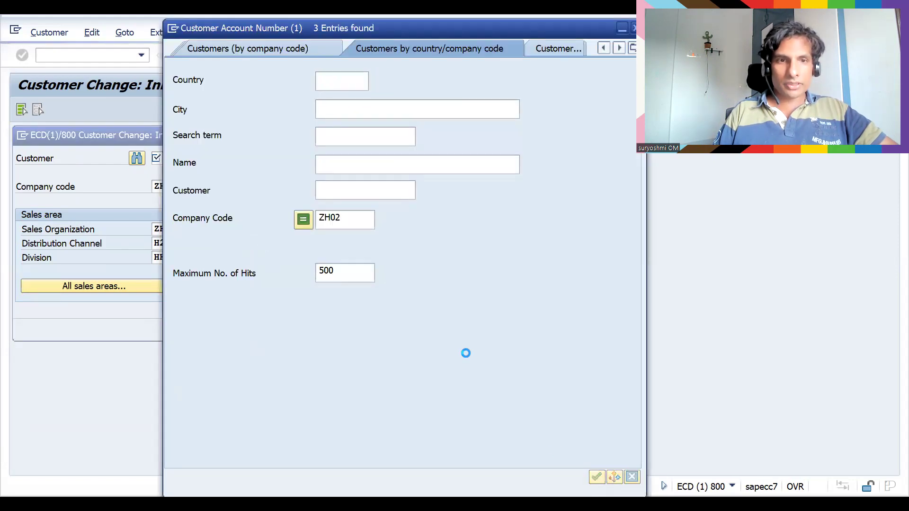
{"action": "left_click", "coordinate": [596, 477]}
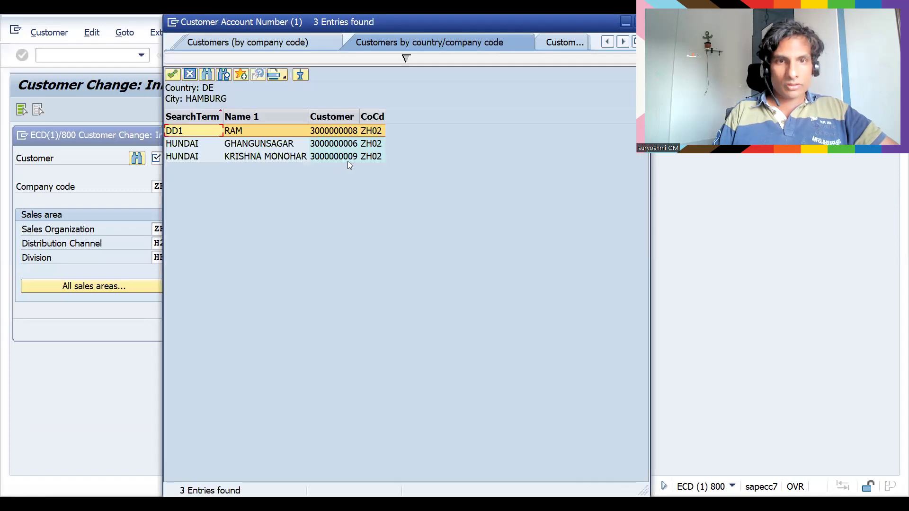
{"action": "double_click", "coordinate": [264, 156]}
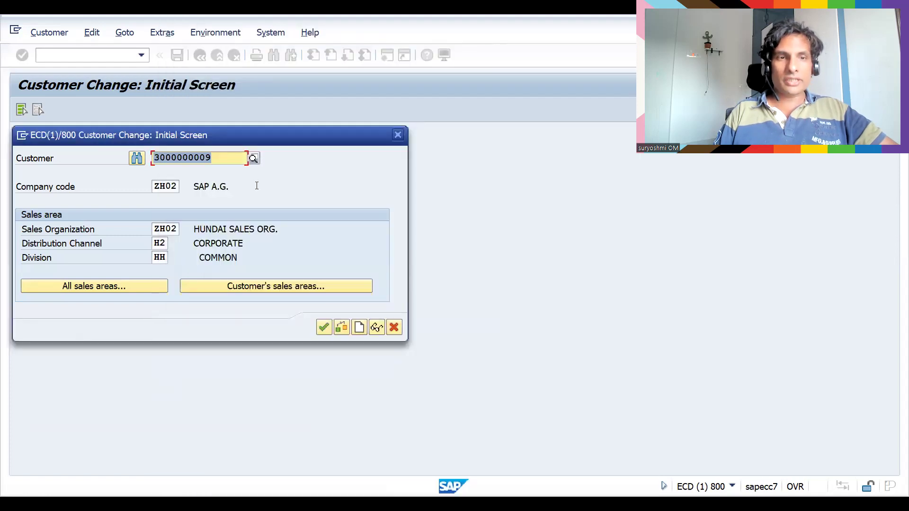
{"action": "left_click", "coordinate": [324, 327]}
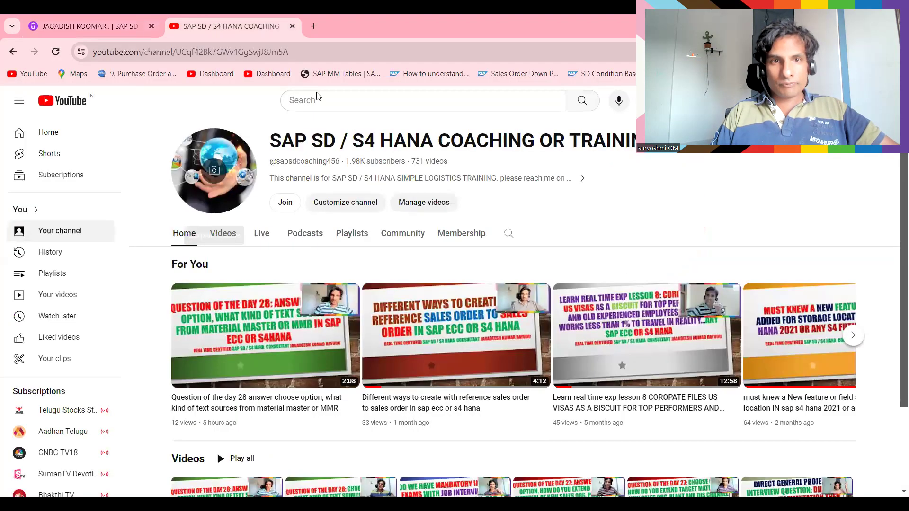
Enter short search queries LW and ls in YouTube, then bring up the account menu from the avatar
{"action": "left_click", "coordinate": [418, 101]}
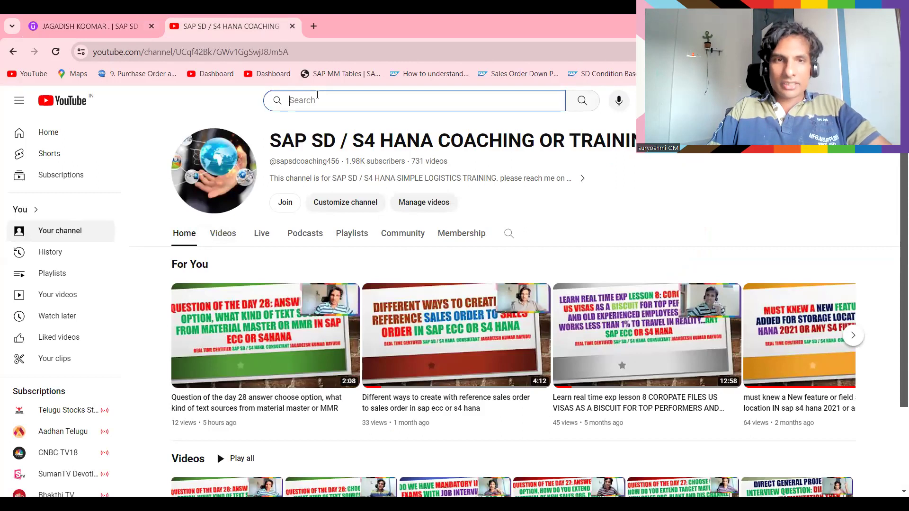
{"action": "type", "text": "LW"}
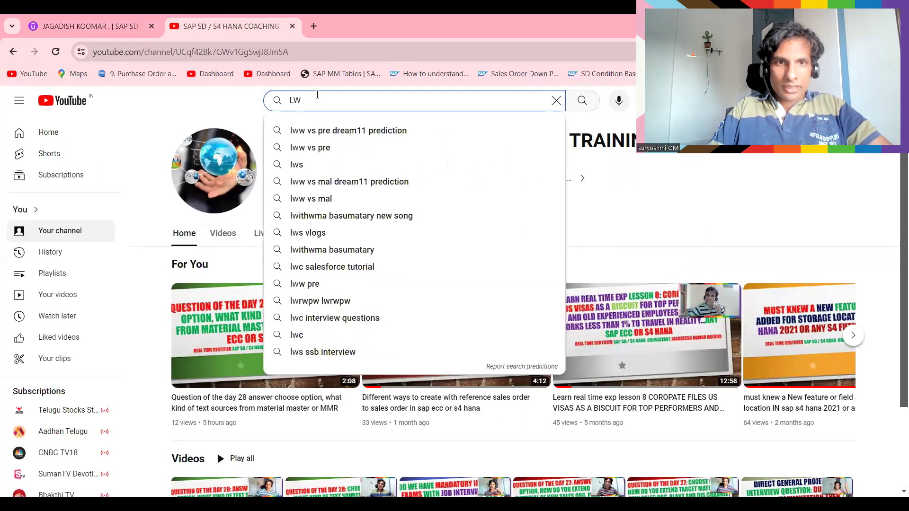
{"action": "type", "text": "ls"}
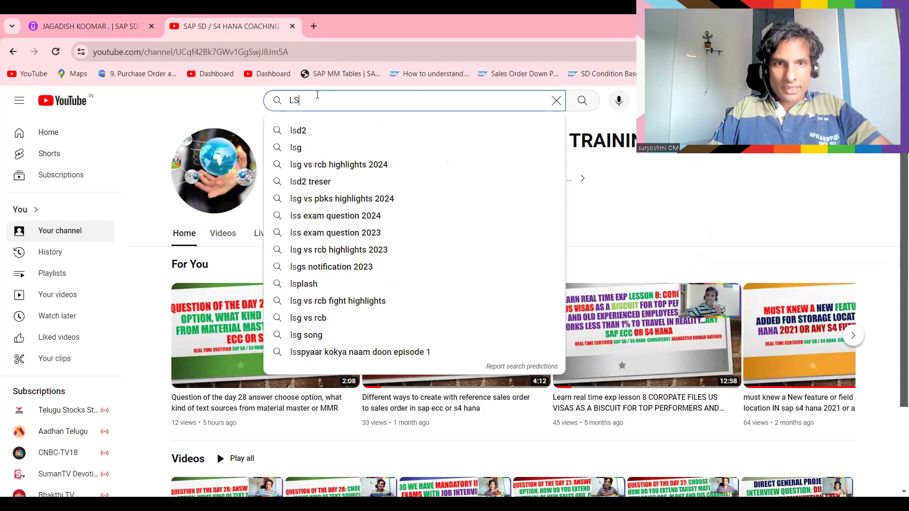
{"action": "left_click", "coordinate": [555, 100]}
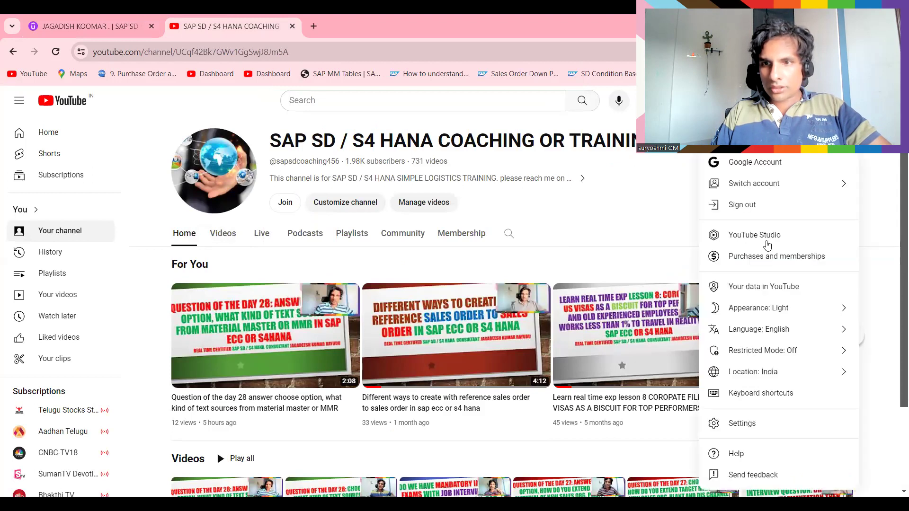
{"action": "left_click", "coordinate": [755, 234]}
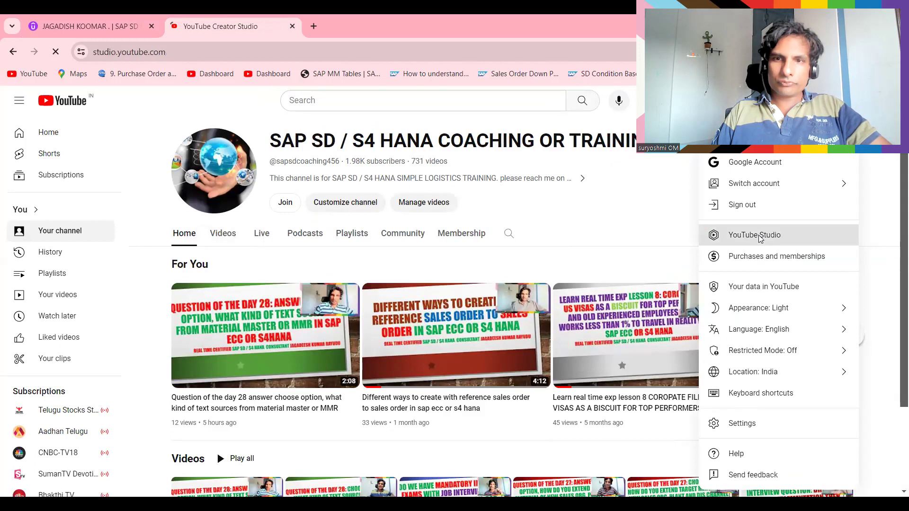
Enter YouTube Studio and search the channel's videos for LS, listing 147 matches
{"action": "left_click", "coordinate": [755, 235]}
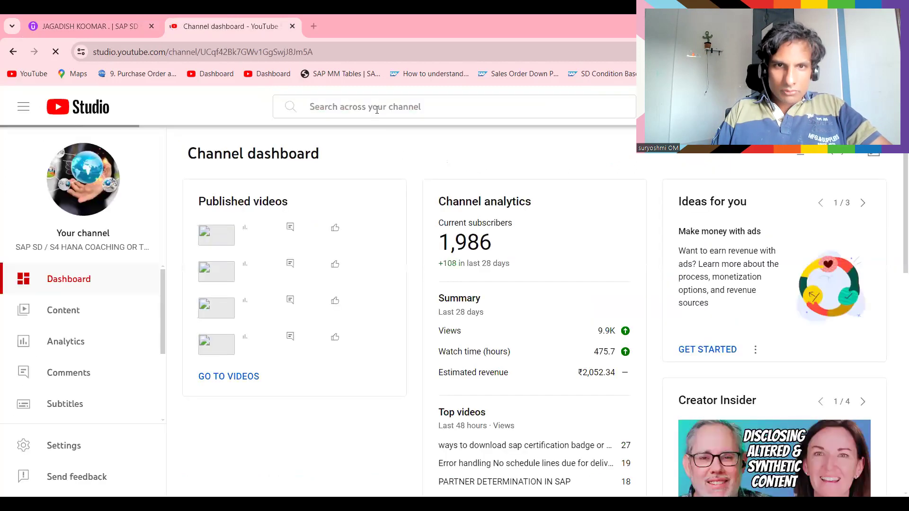
{"action": "left_click", "coordinate": [377, 107]}
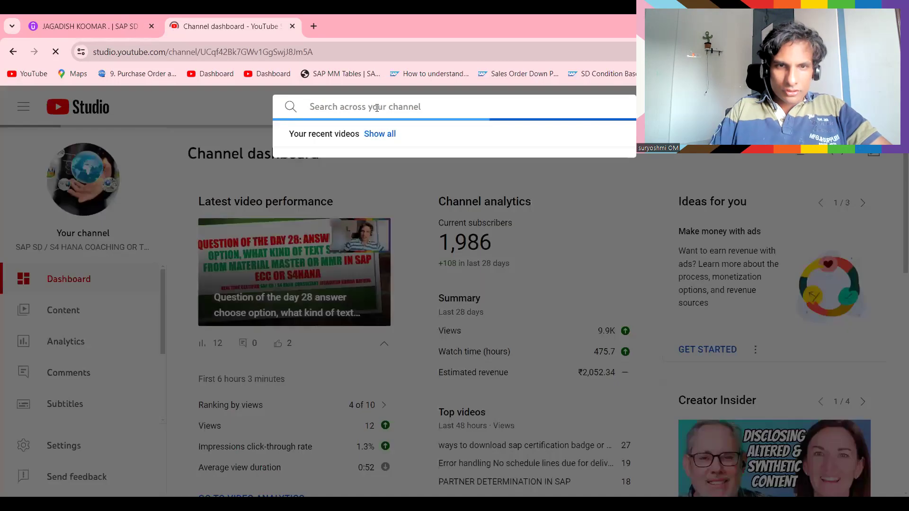
{"action": "type", "text": "LS"}
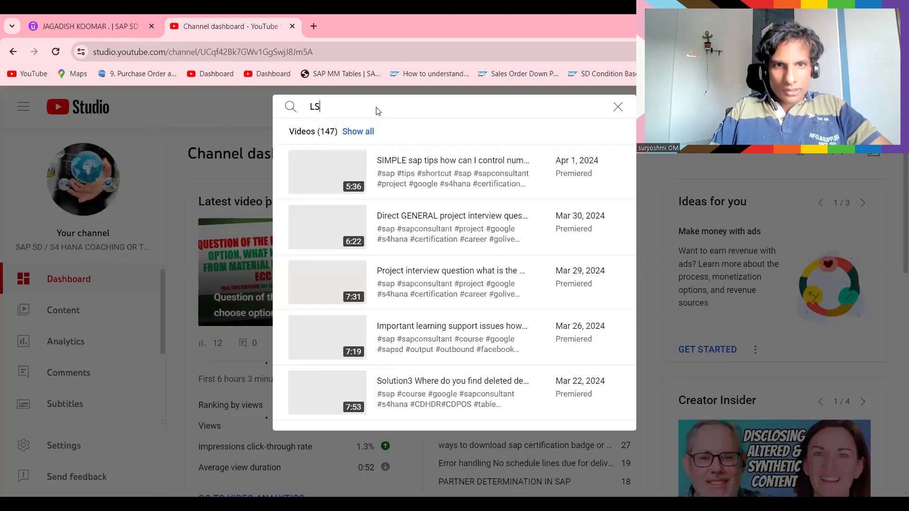